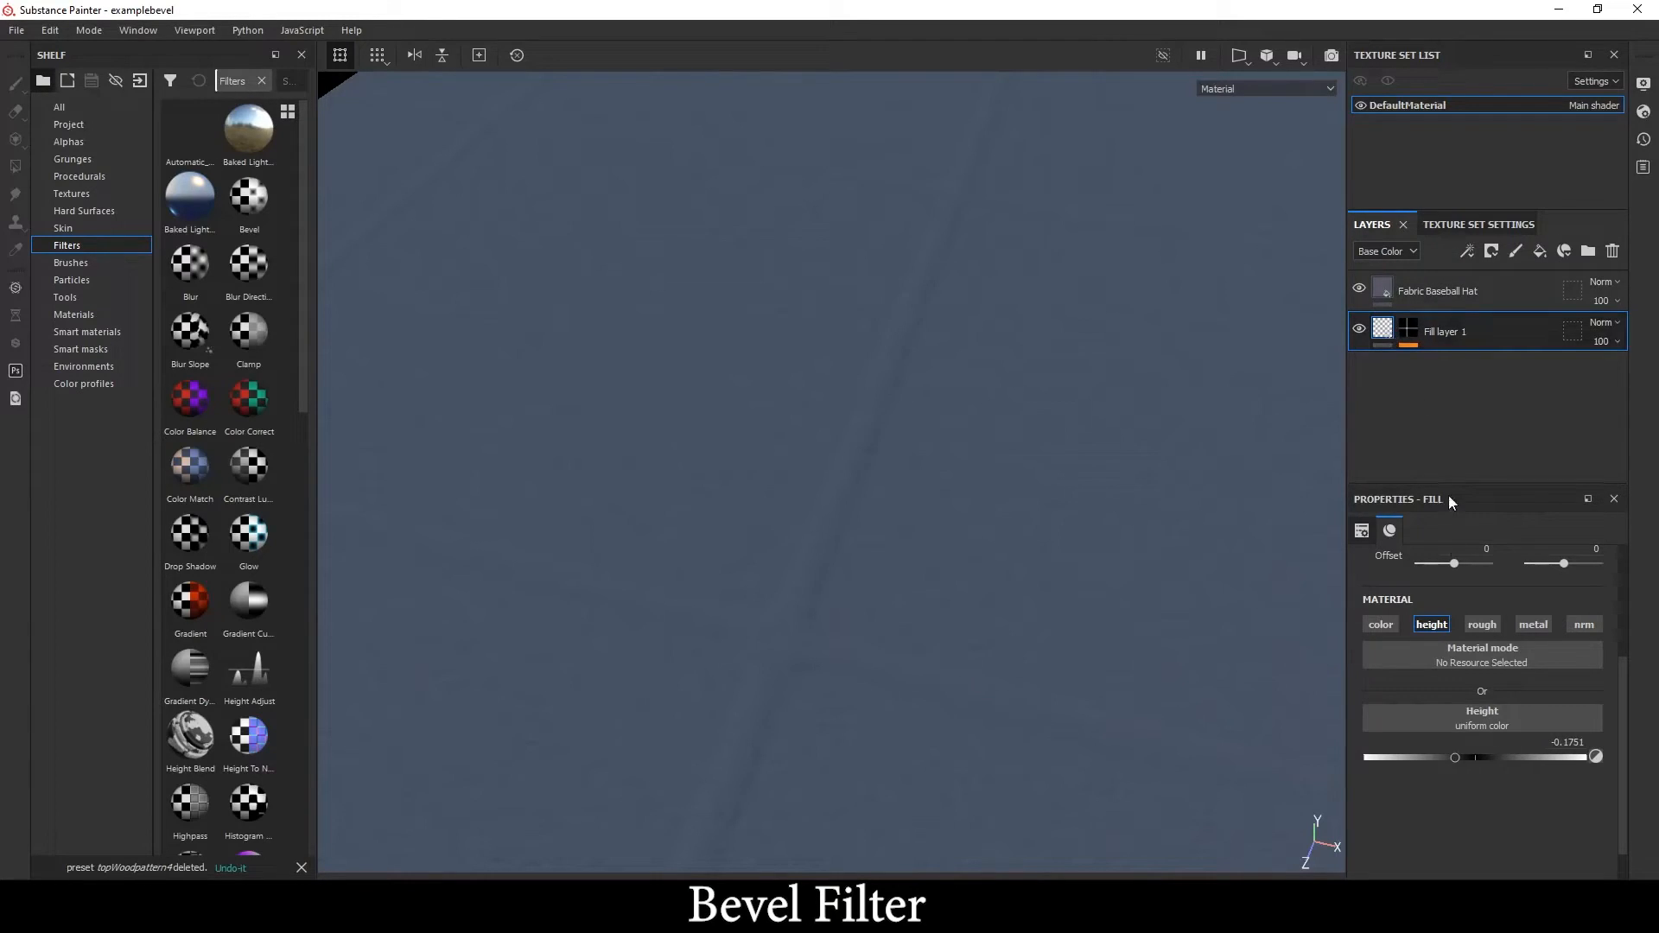
mouse_move(1434, 641)
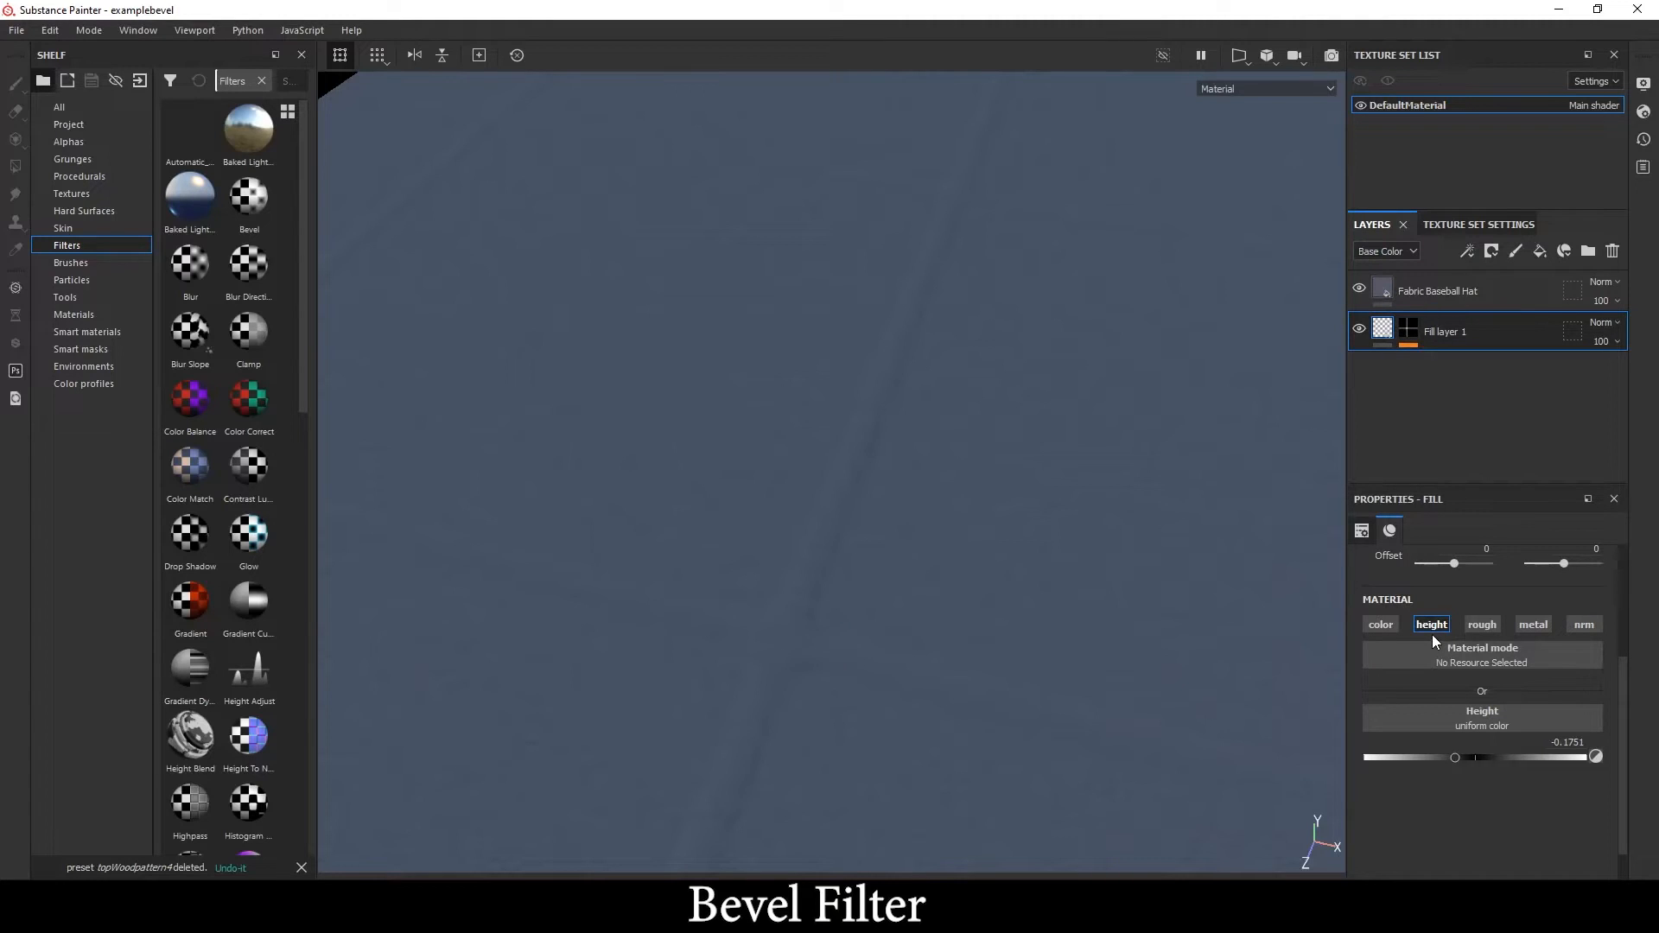
Show Fill layer 1's mask effects and hide the painted strokes so no raised line appears
left_click(1408, 330)
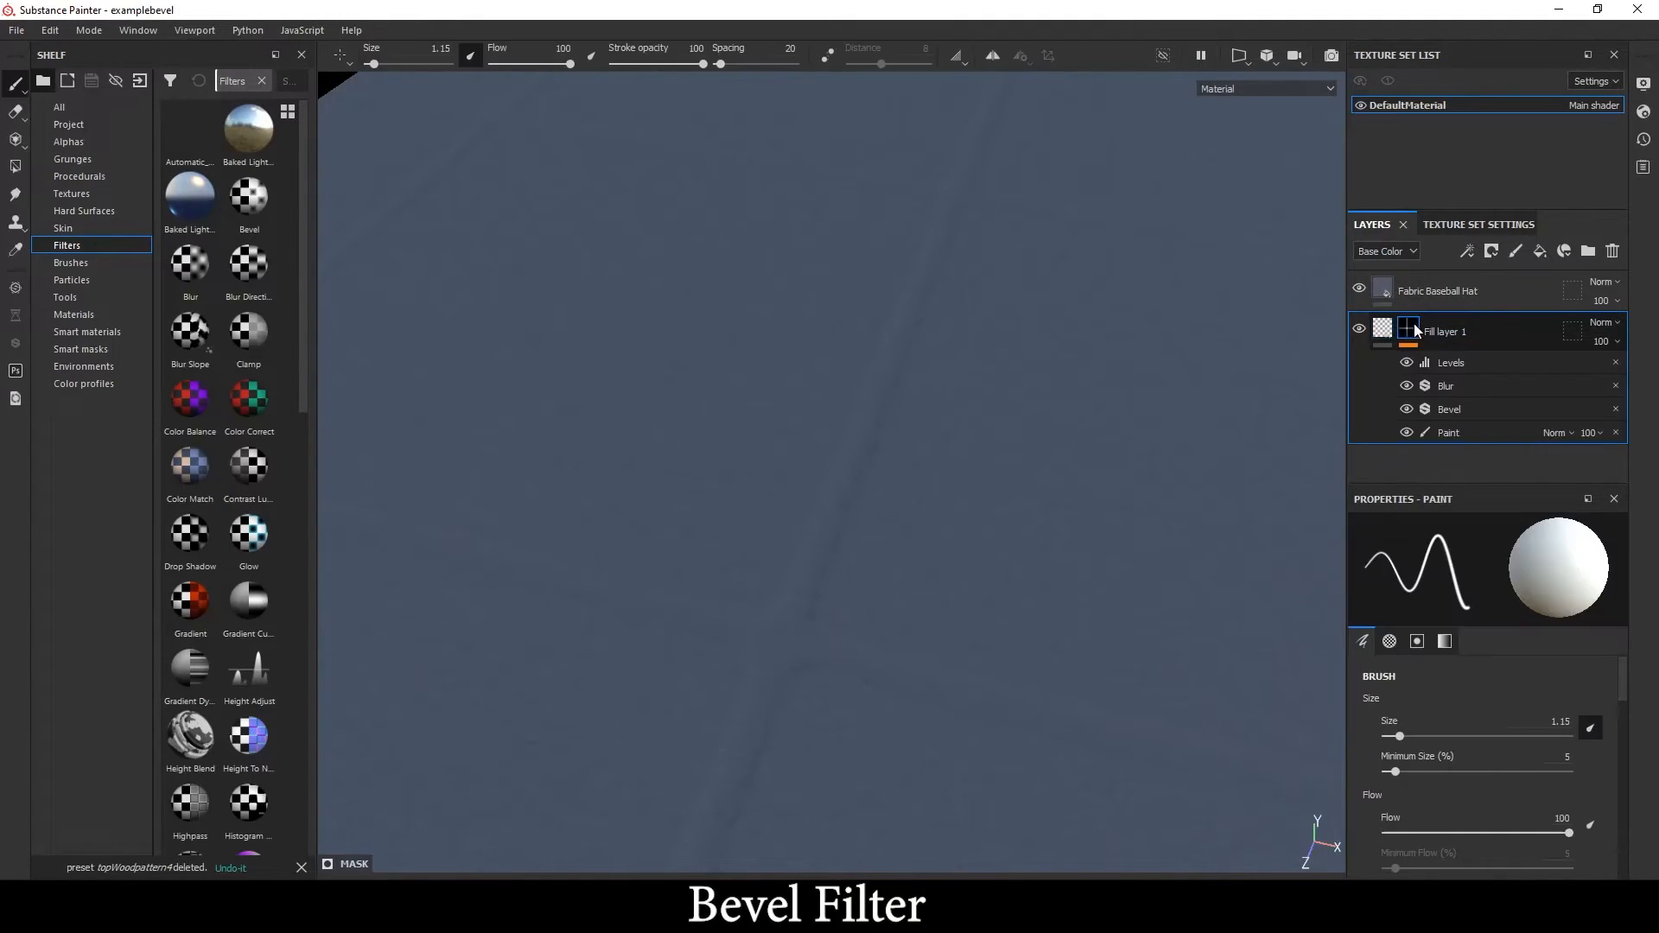
right_click(1382, 328)
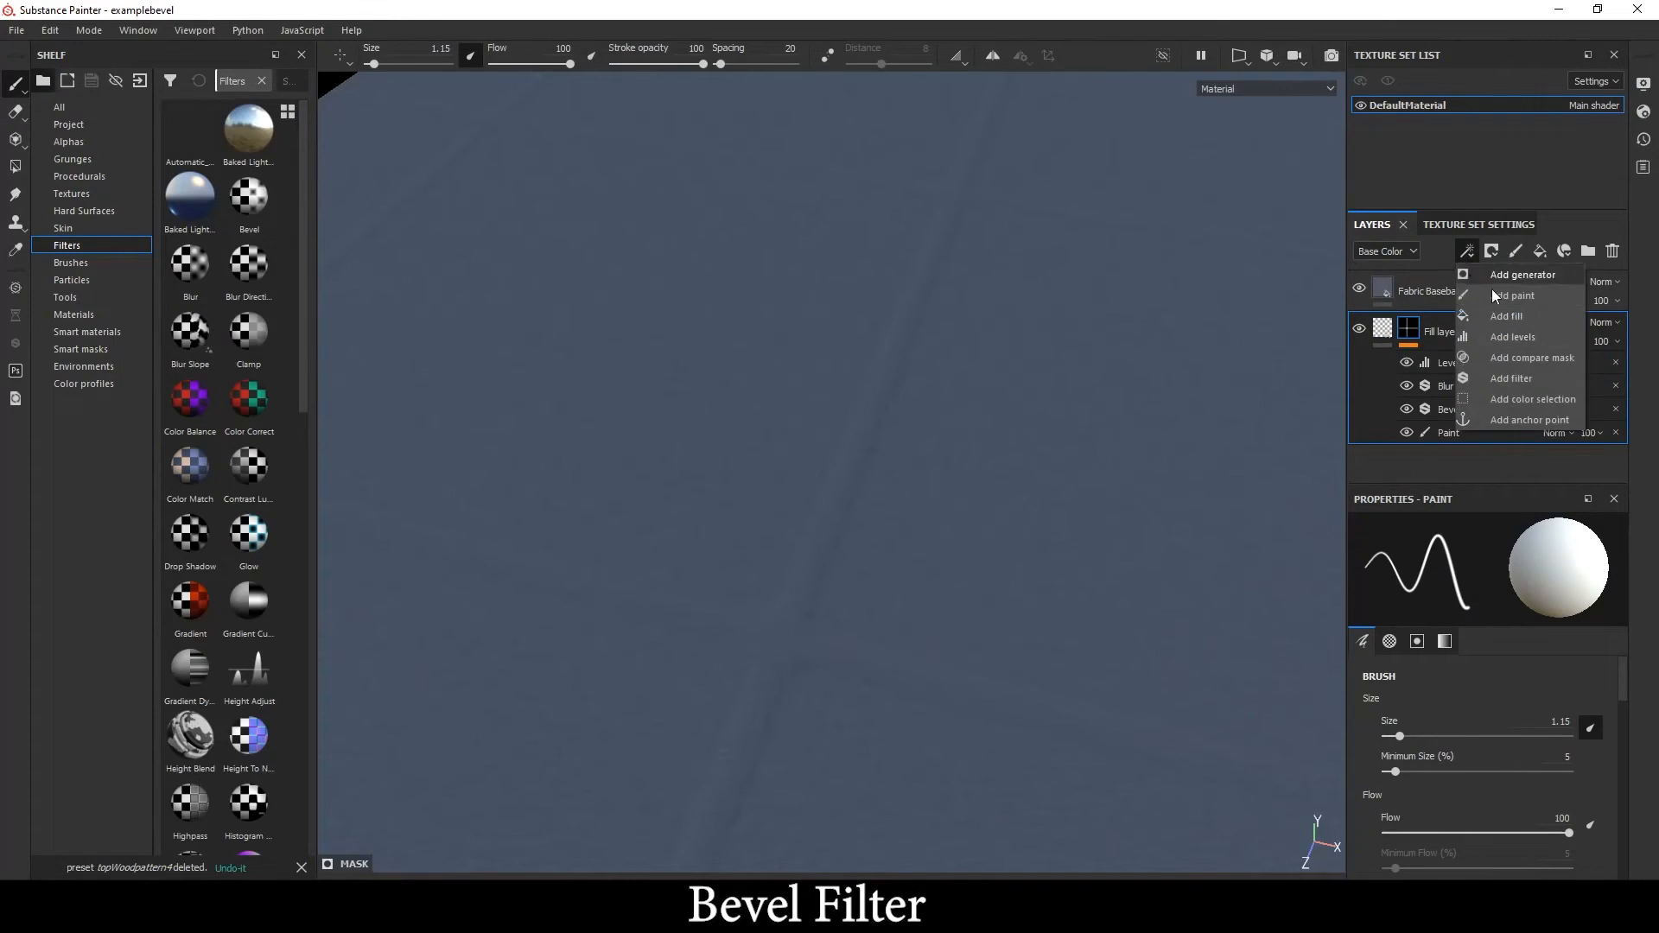
left_click(1450, 432)
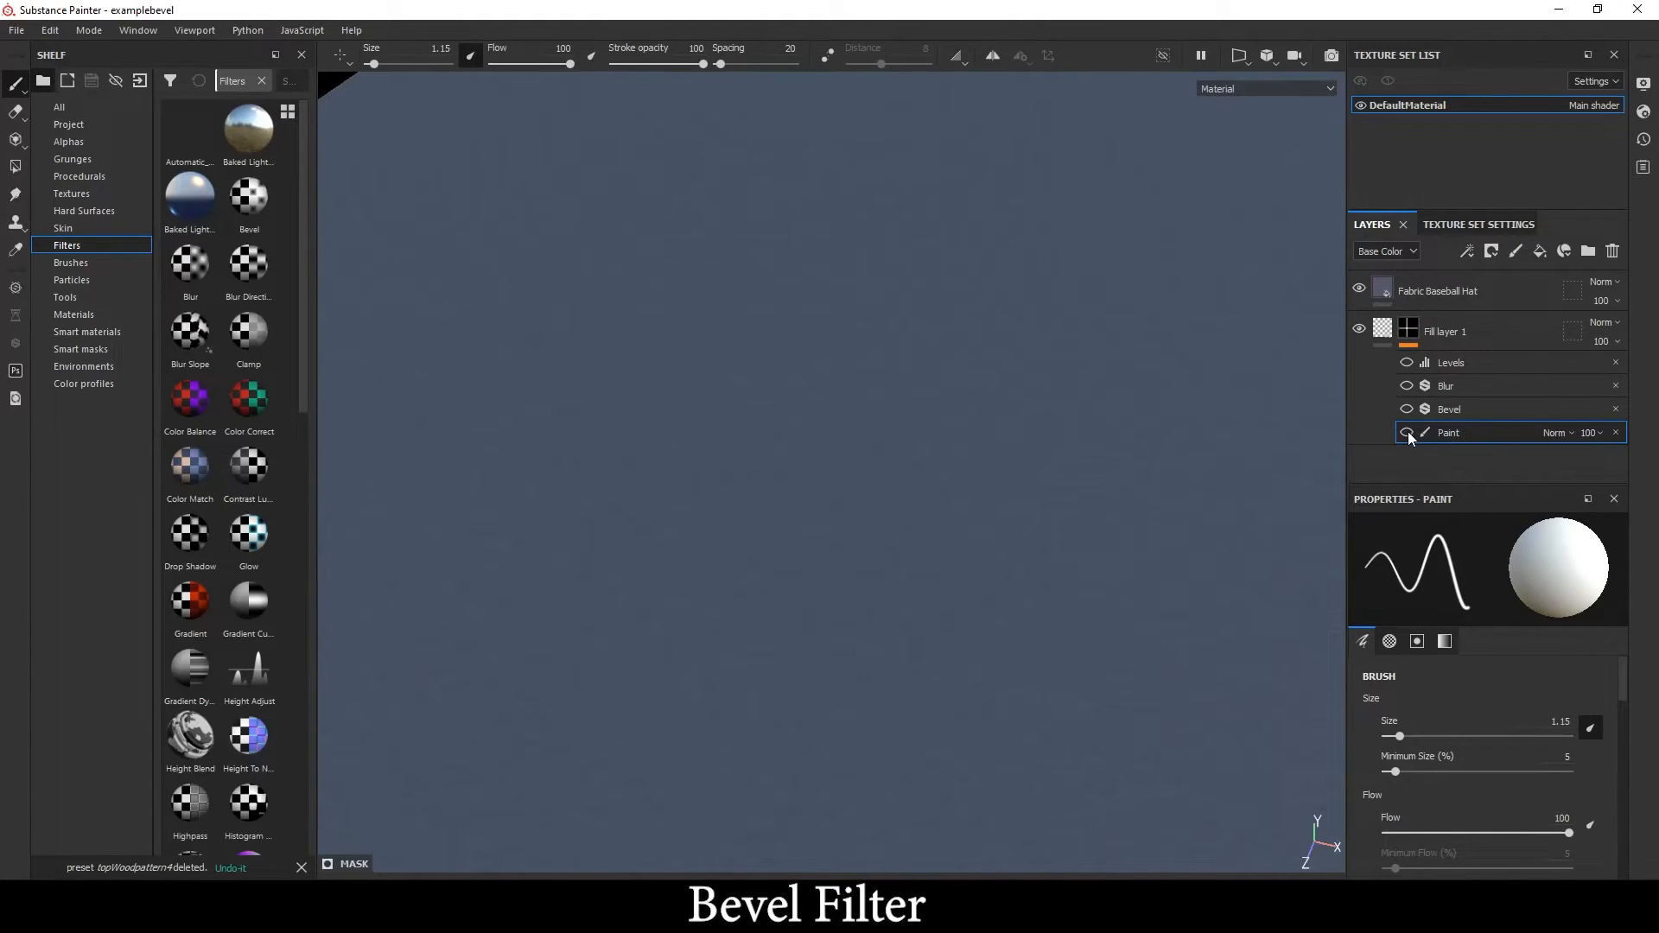
left_click(1445, 332)
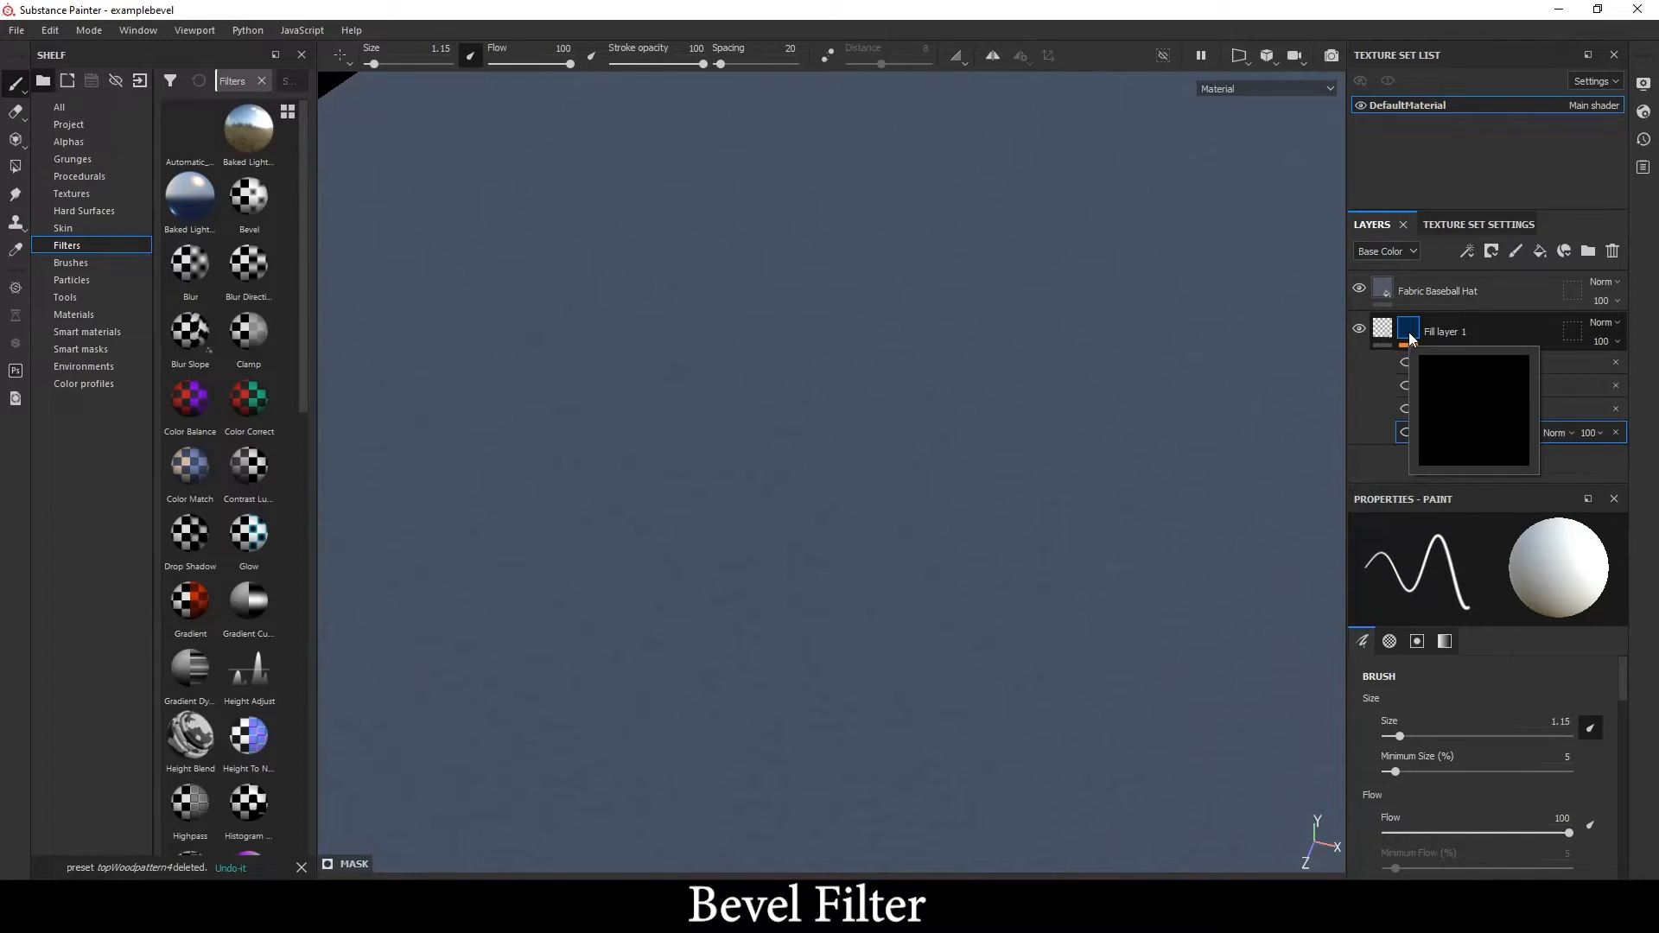
View the mask alone with the painted white grid lines re-enabled and Bevel settings shown
left_click(1408, 330)
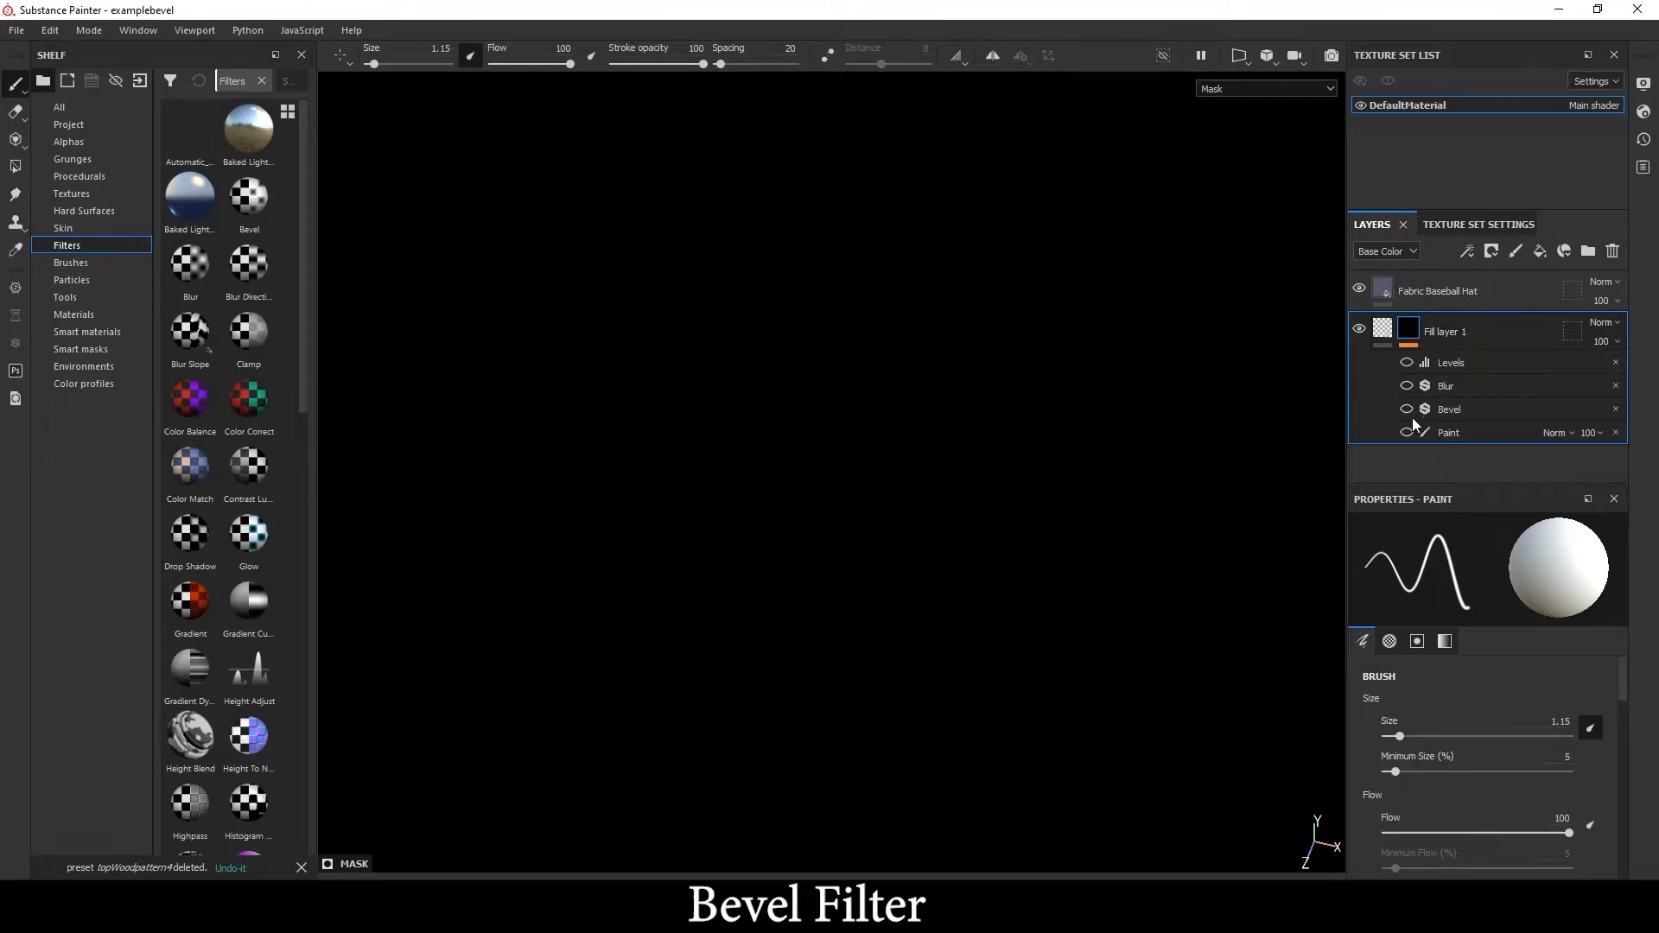
left_click(1448, 432)
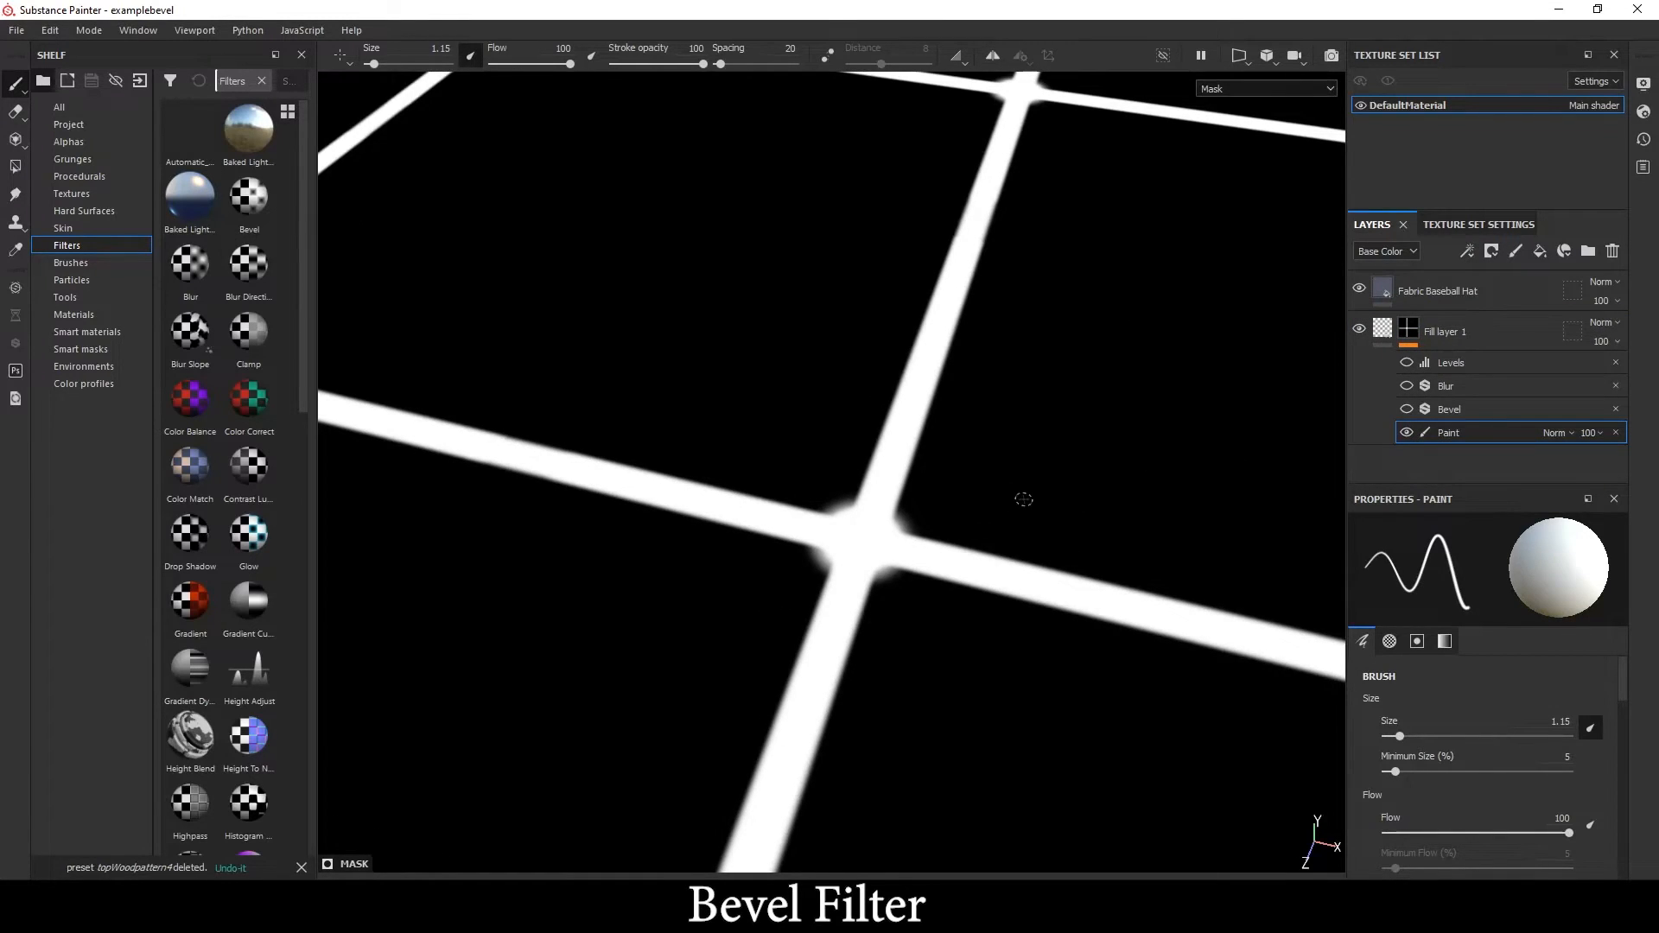
left_click(1448, 408)
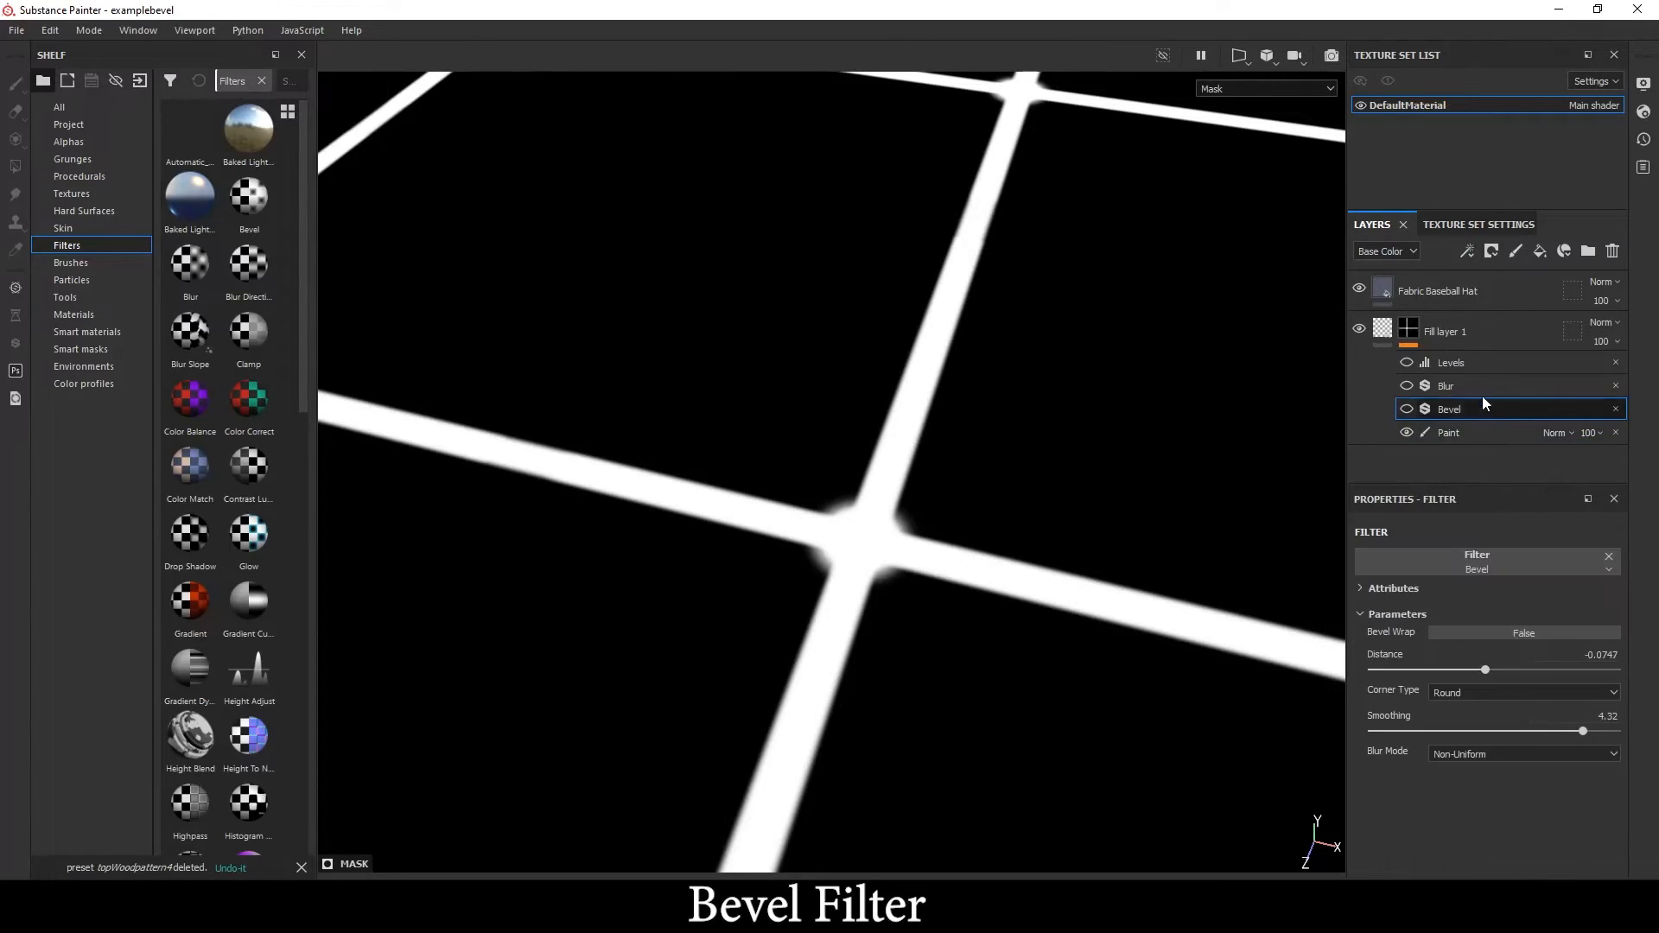
Add an empty filter to the mask, browse the filters, then delete it unused
left_click(1467, 251)
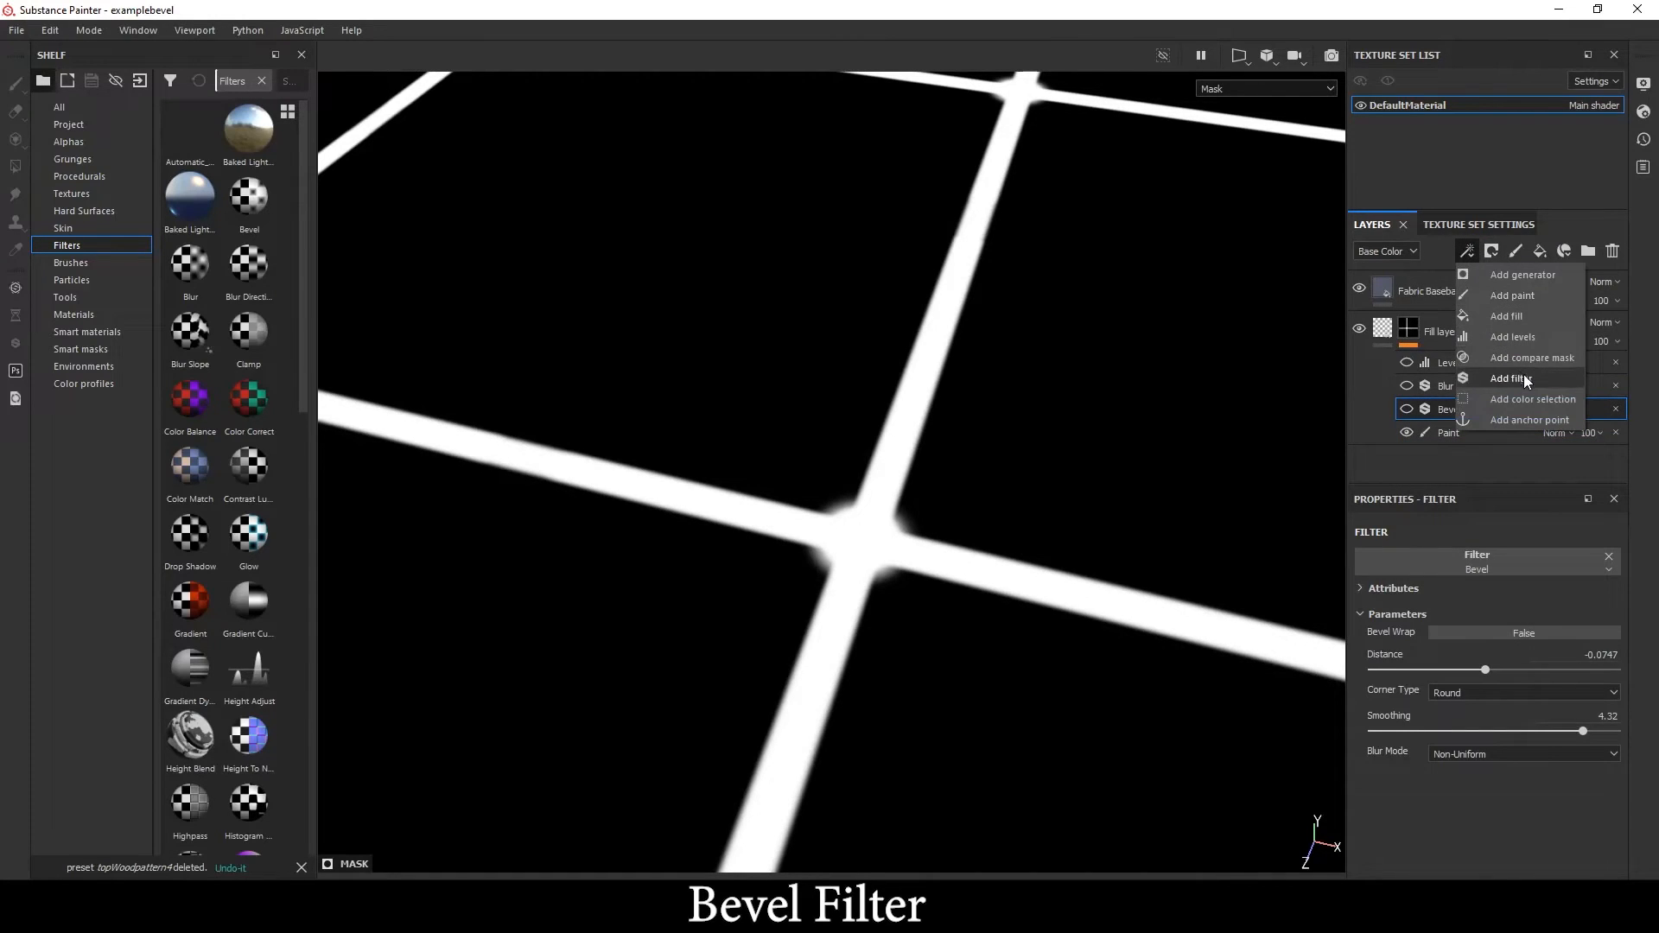
left_click(1507, 378)
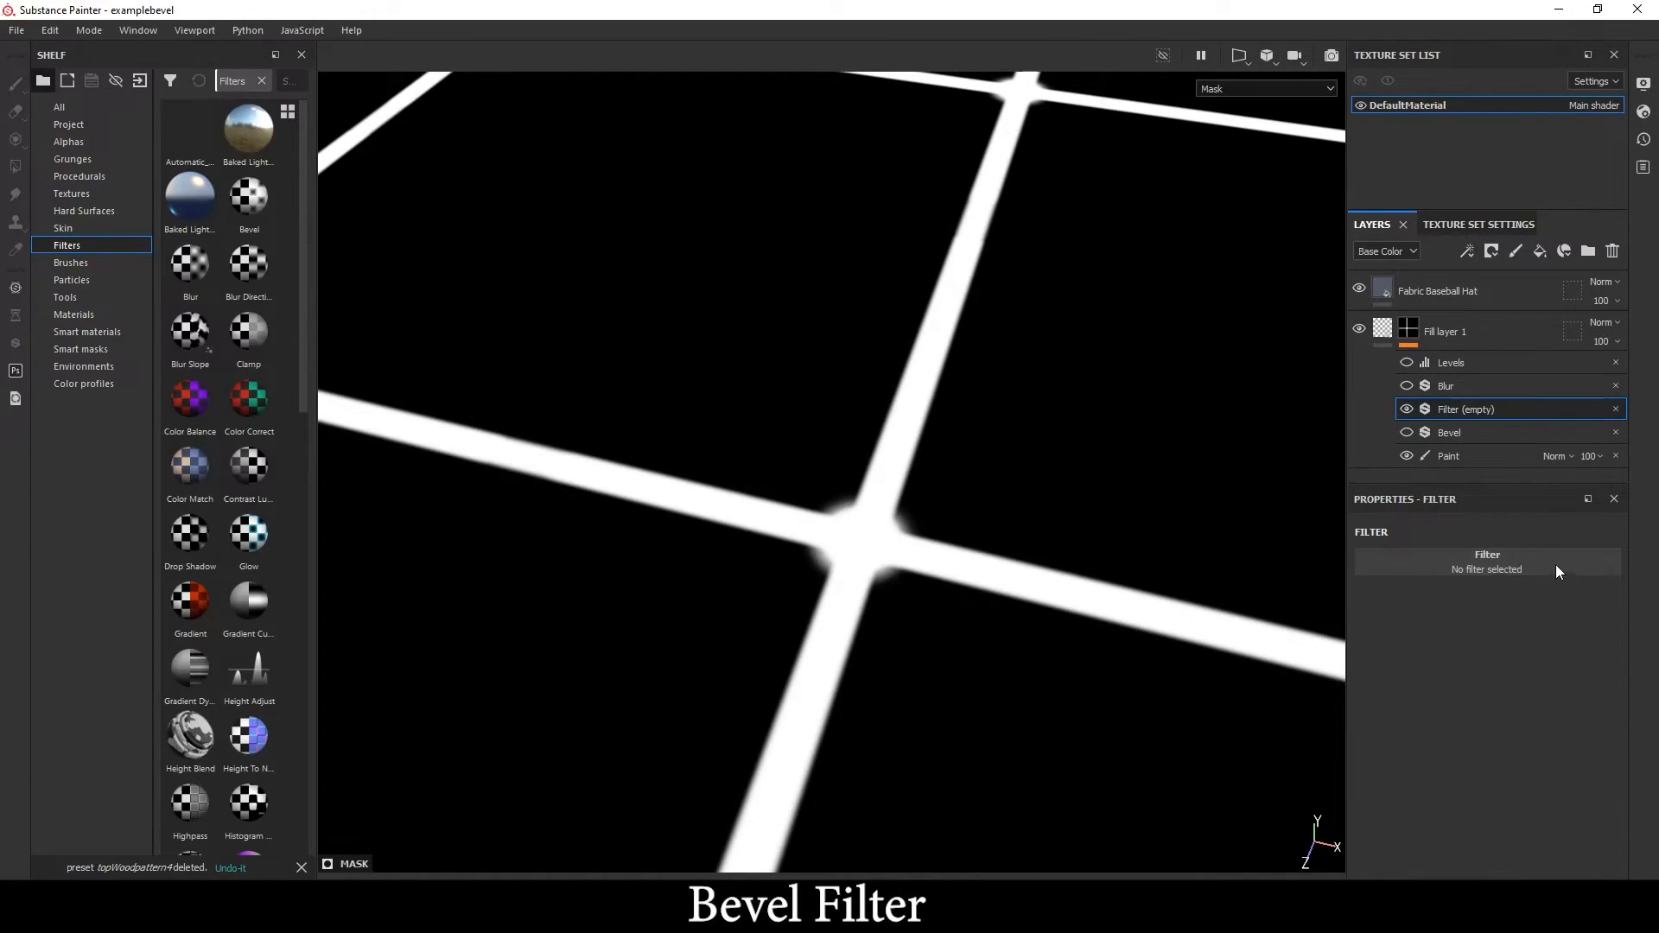
left_click(1487, 568)
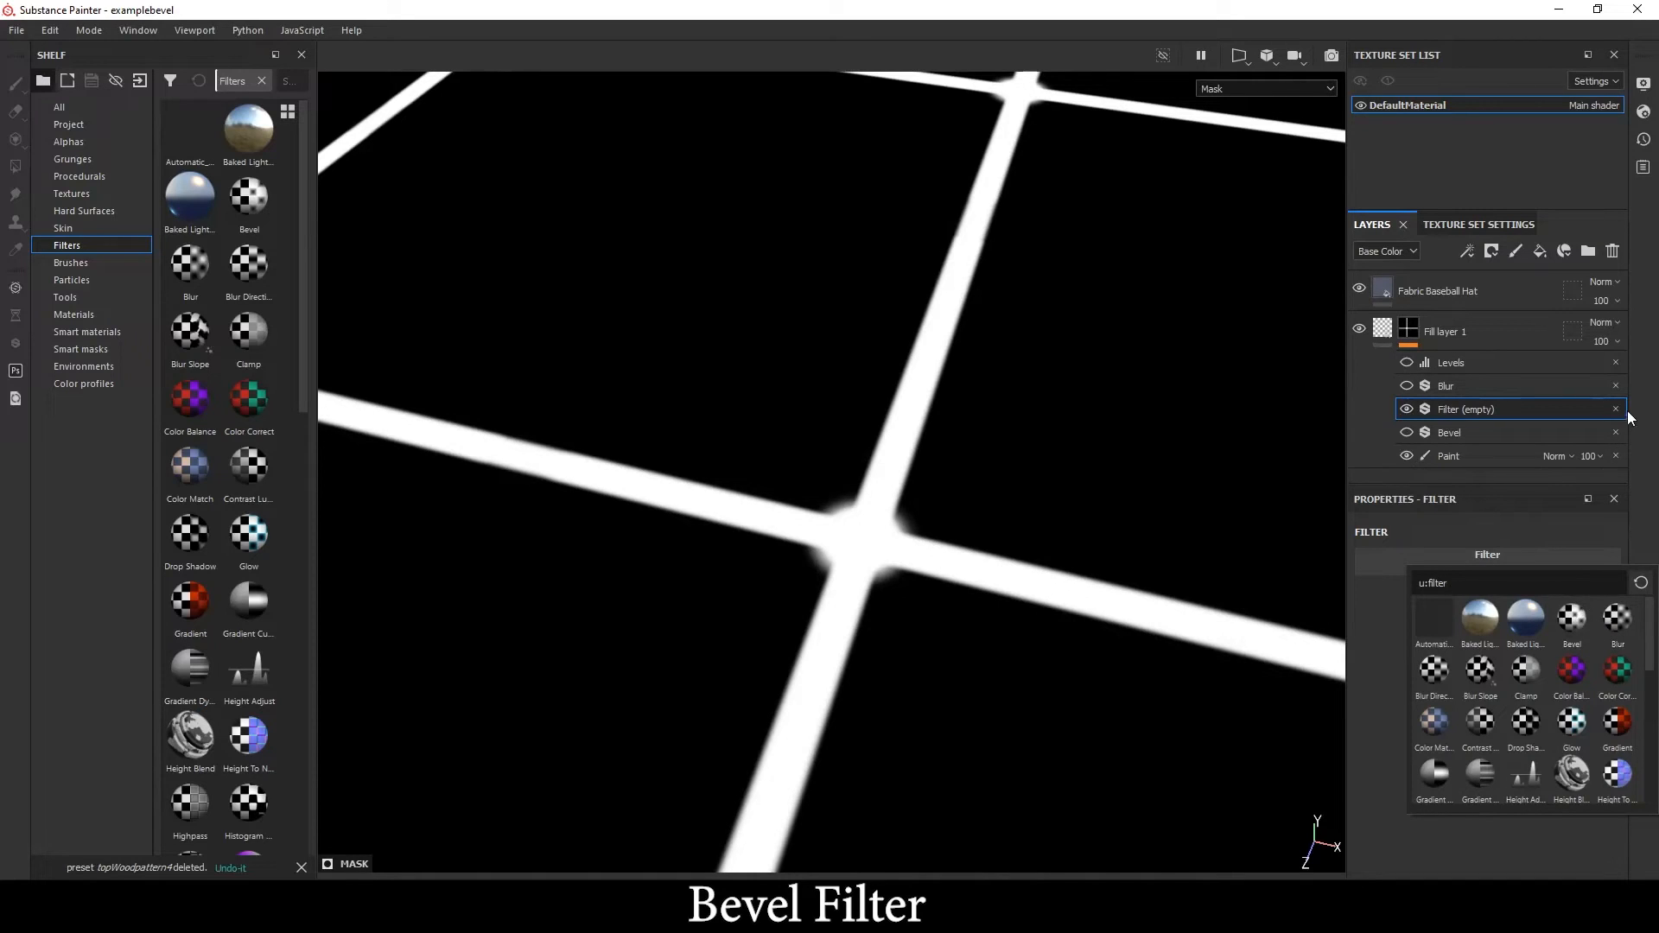
left_click(1570, 623)
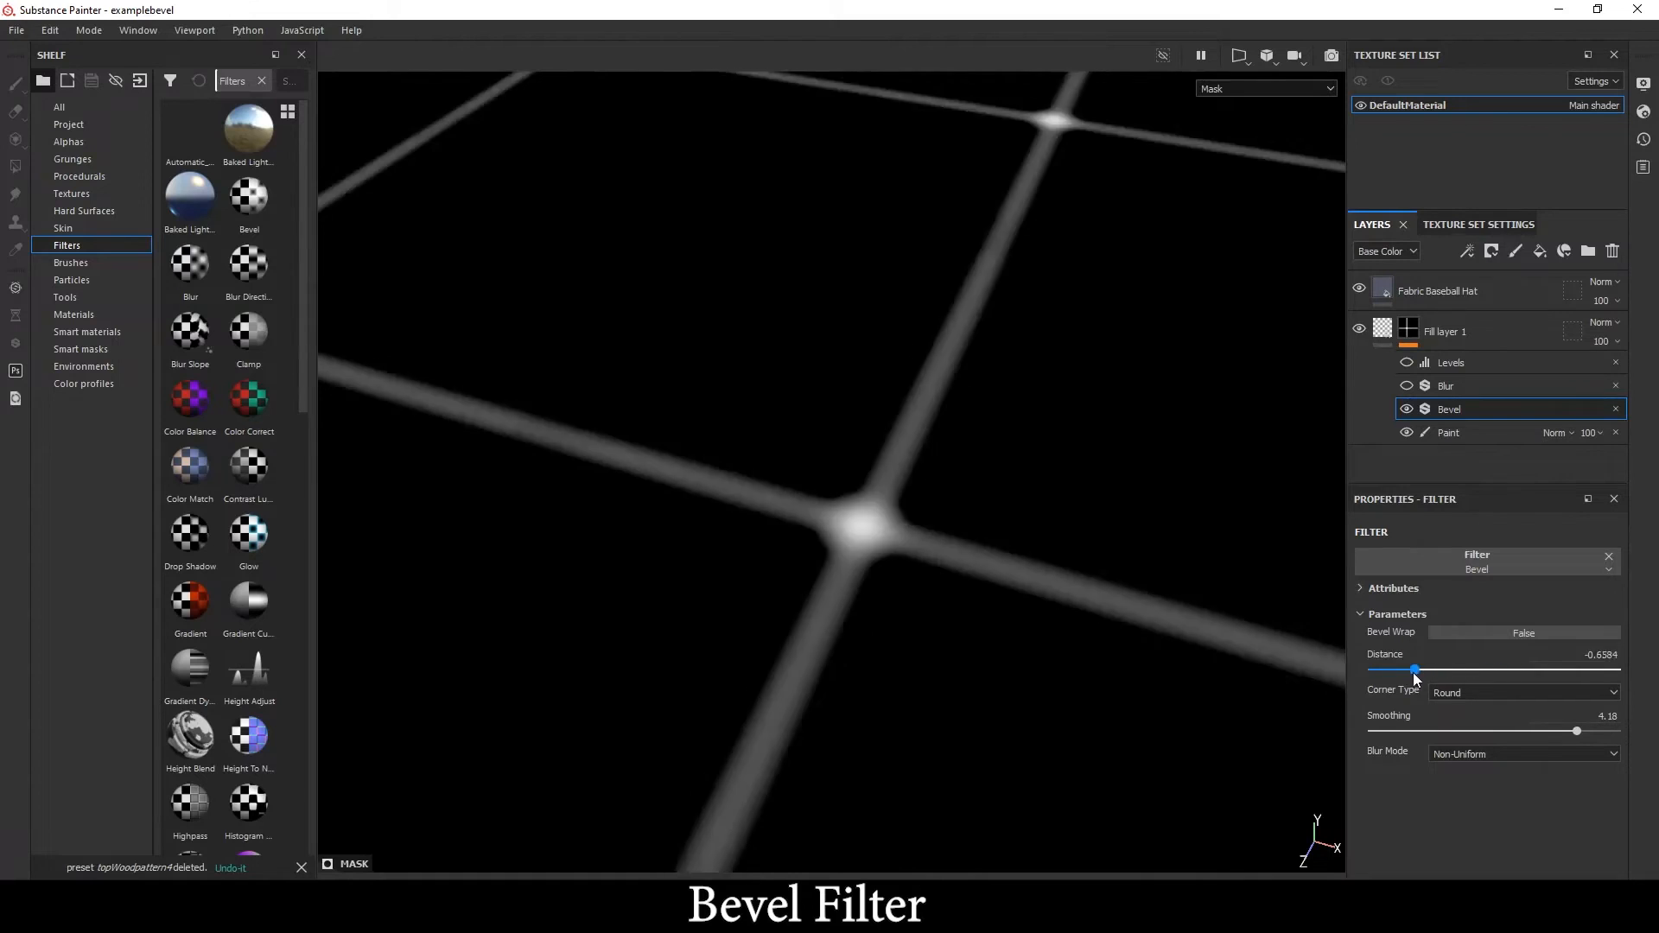
Set Bevel distance to about 0.07 with round corners and return to the full Material view
left_click(1521, 691)
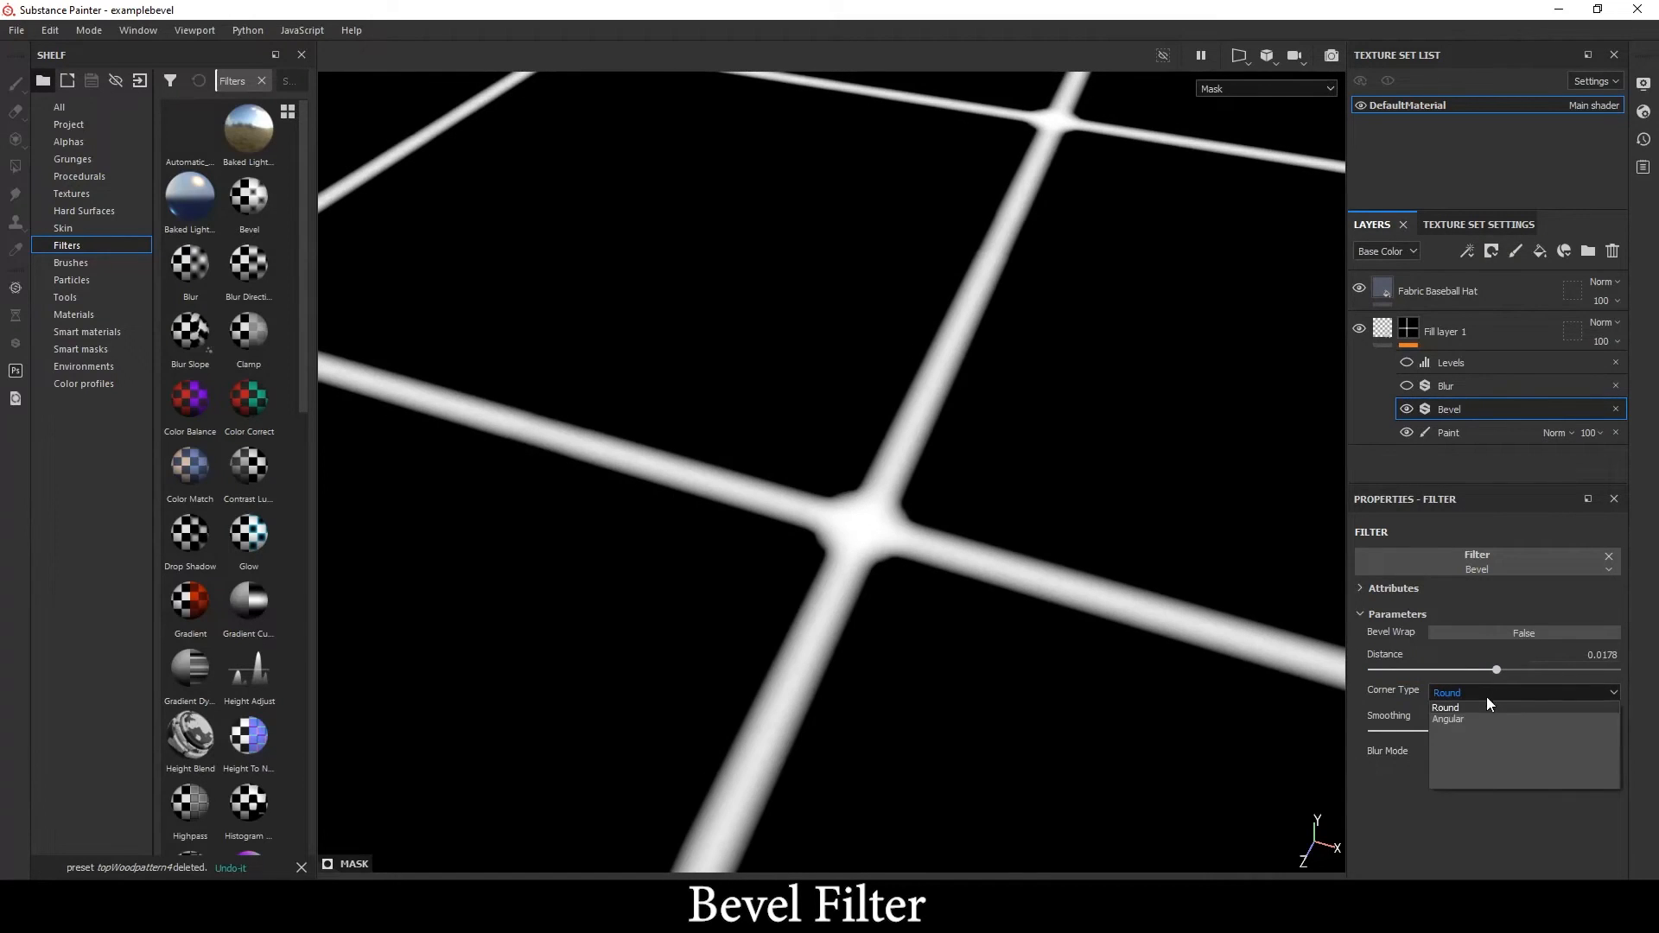
left_click(1449, 719)
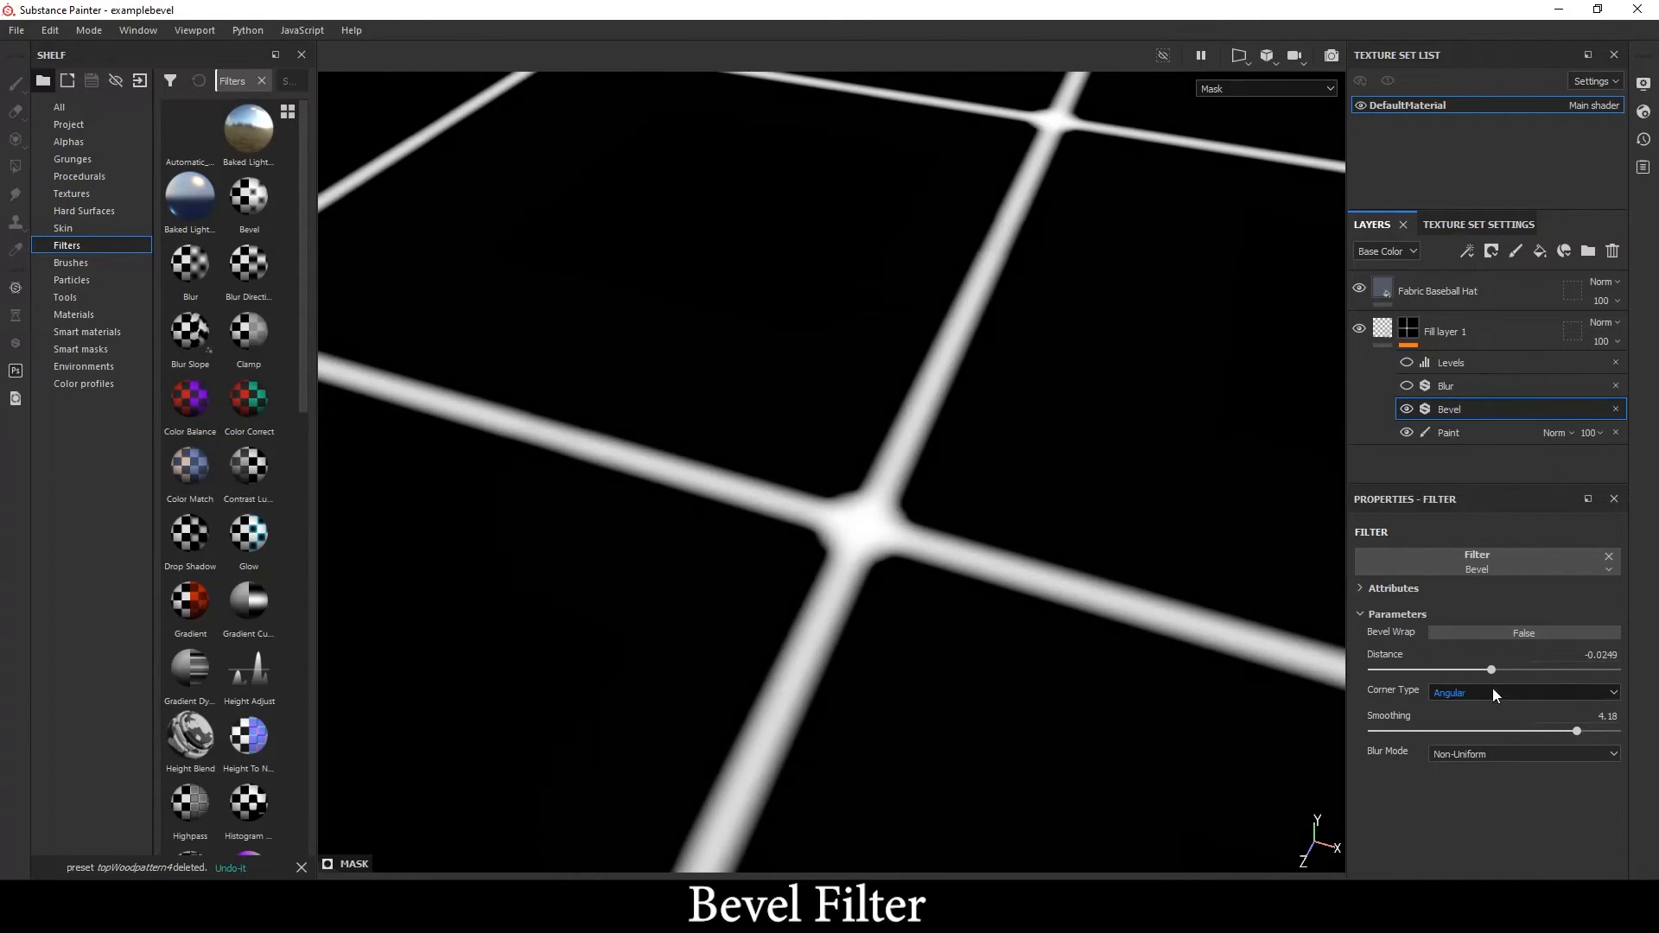
left_click(1521, 692)
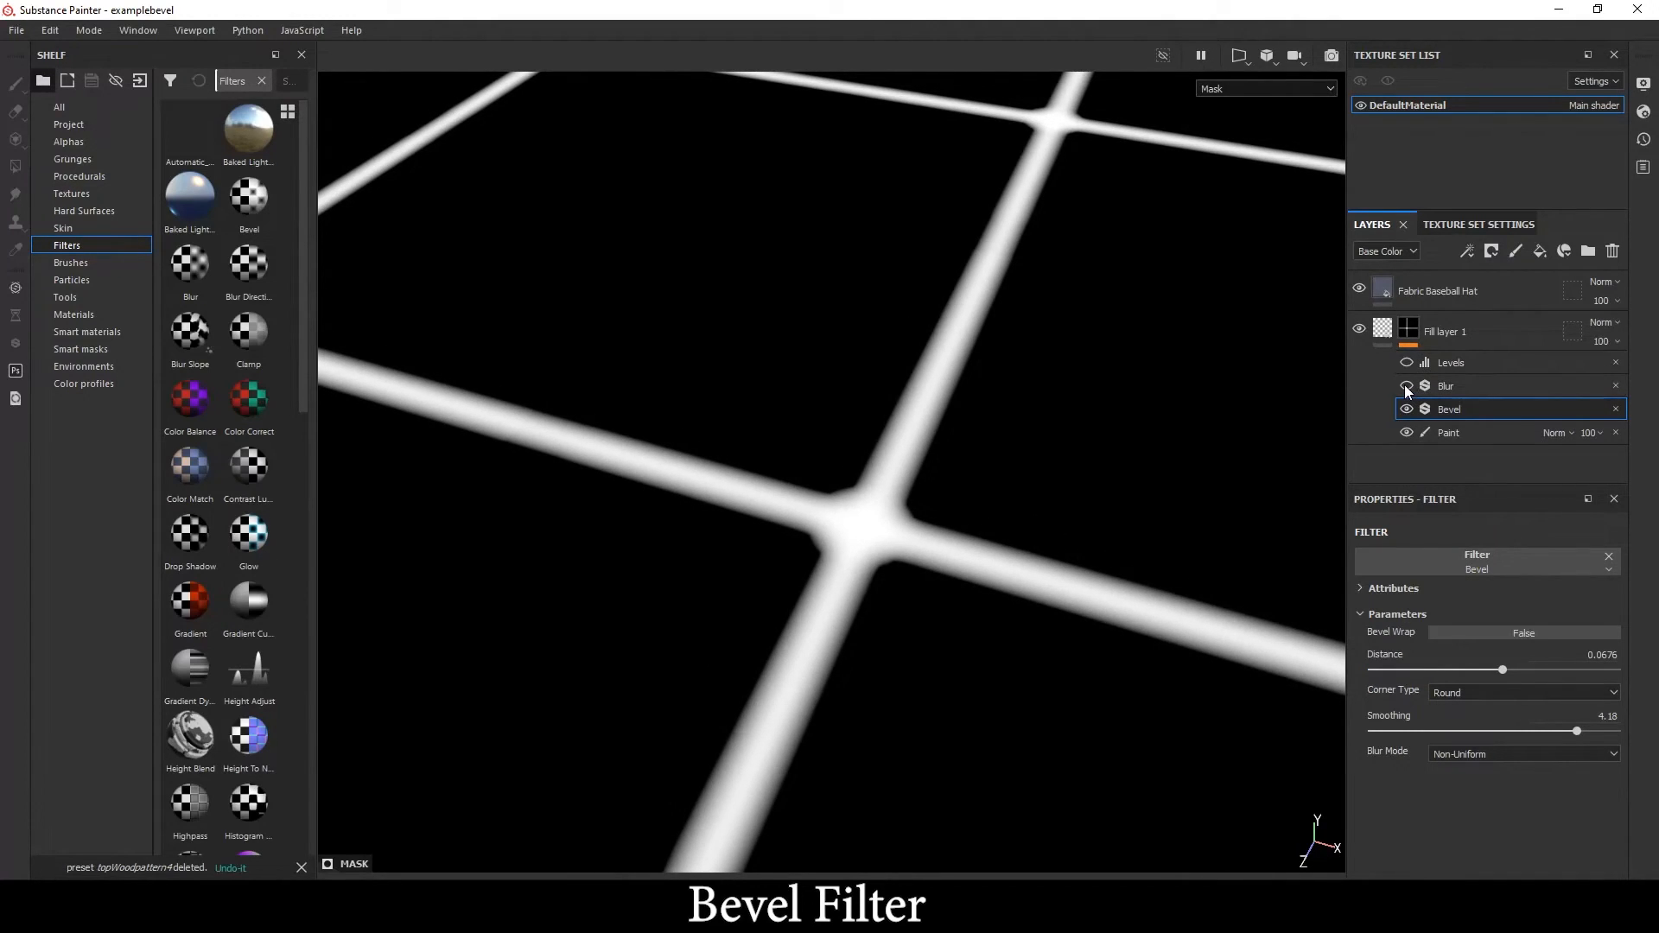
left_click(1265, 88)
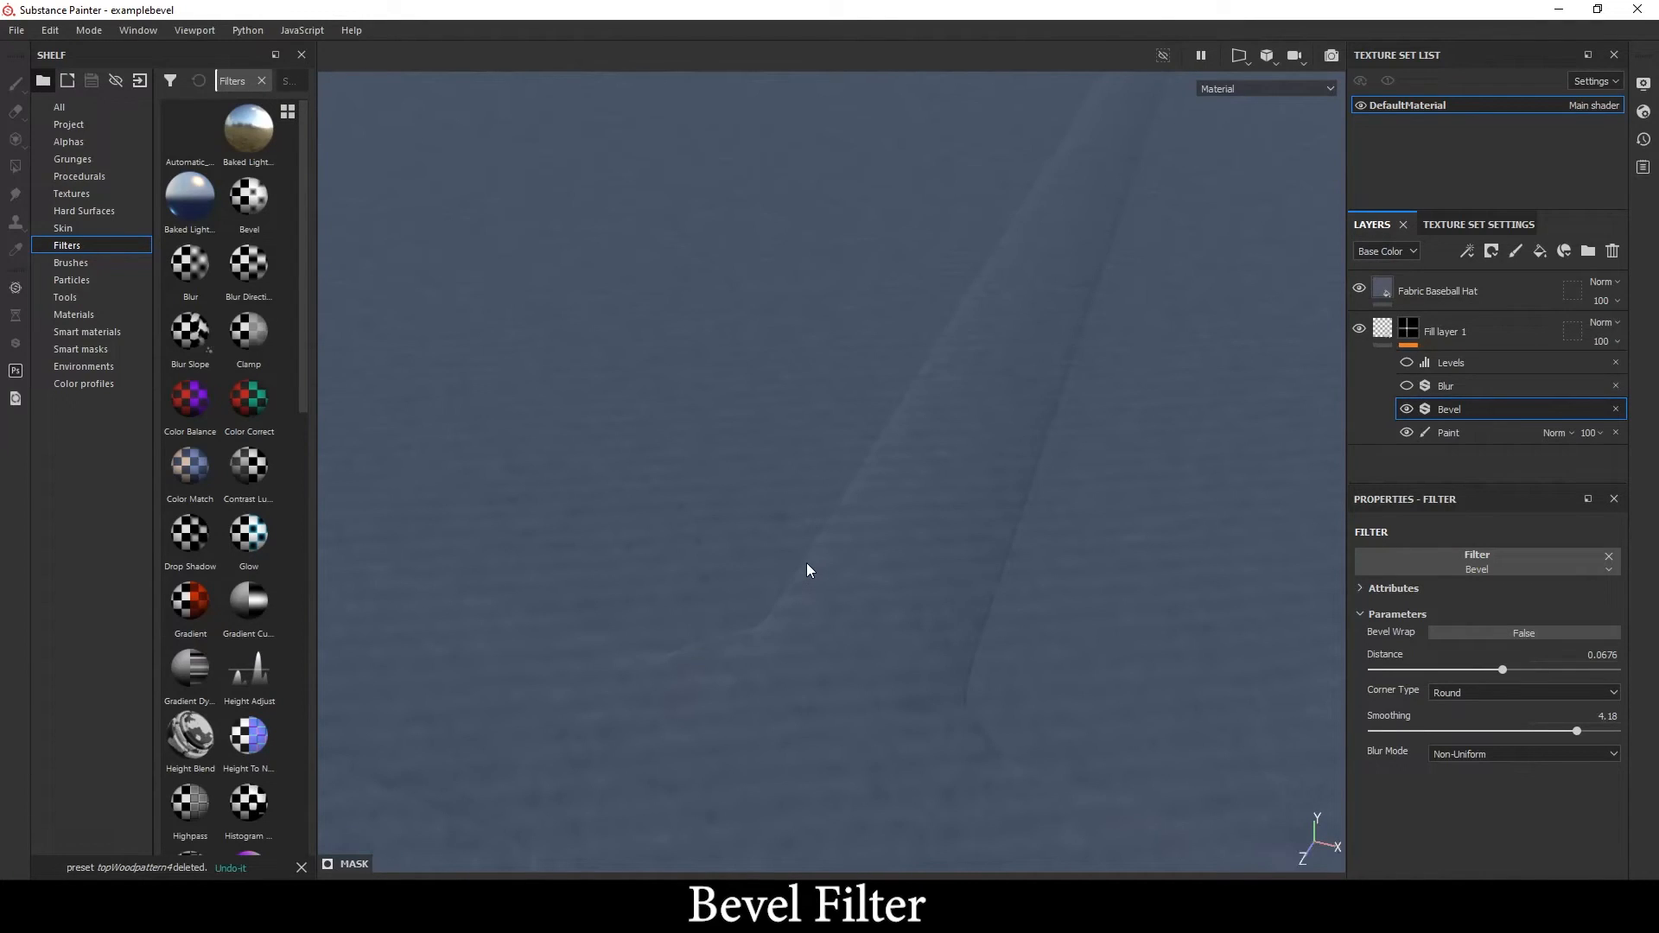
Enable the Blur filter at intensity 0.8 and the Levels filter to soften the seam
left_click(1446, 385)
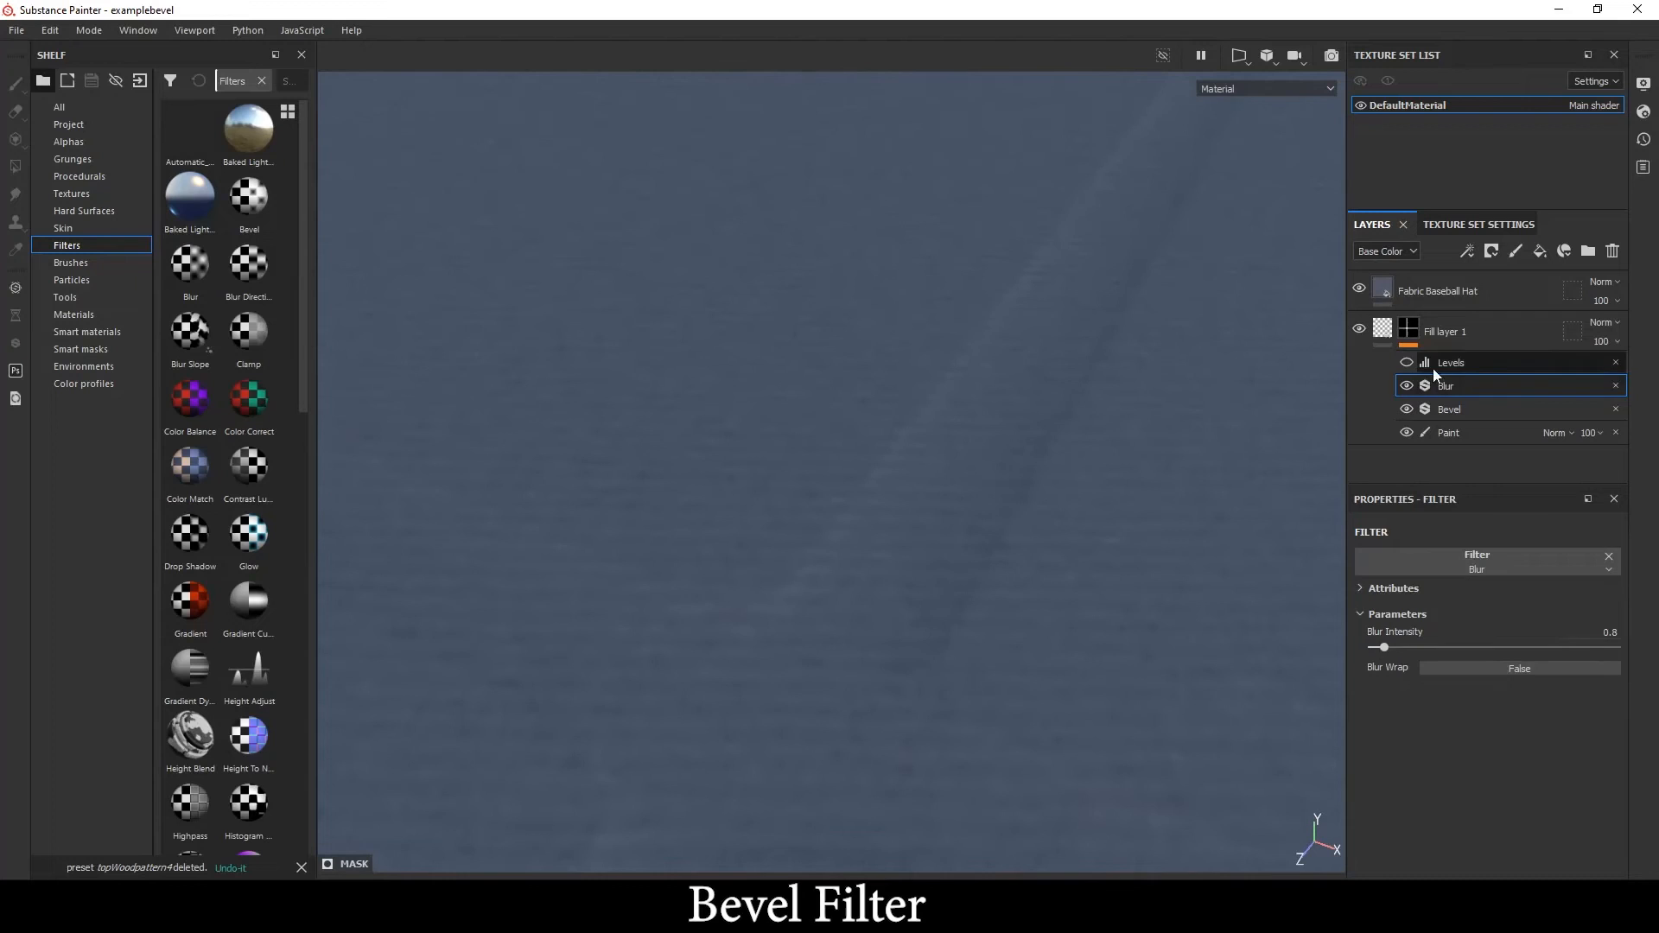
left_click(1450, 361)
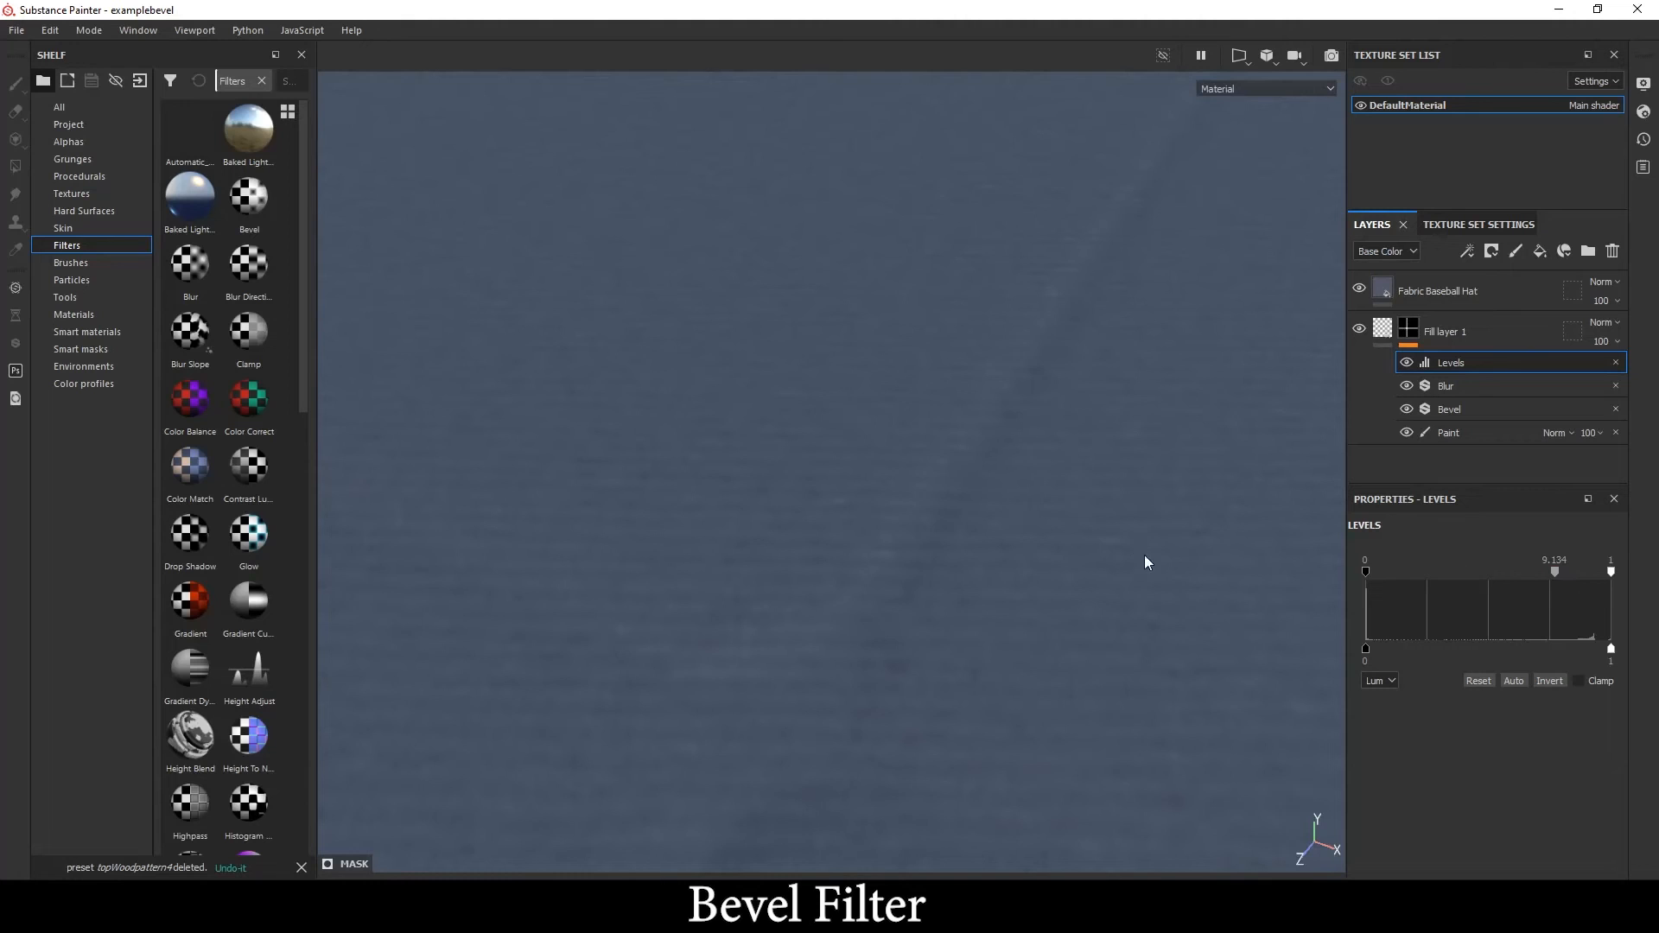
mouse_move(843, 453)
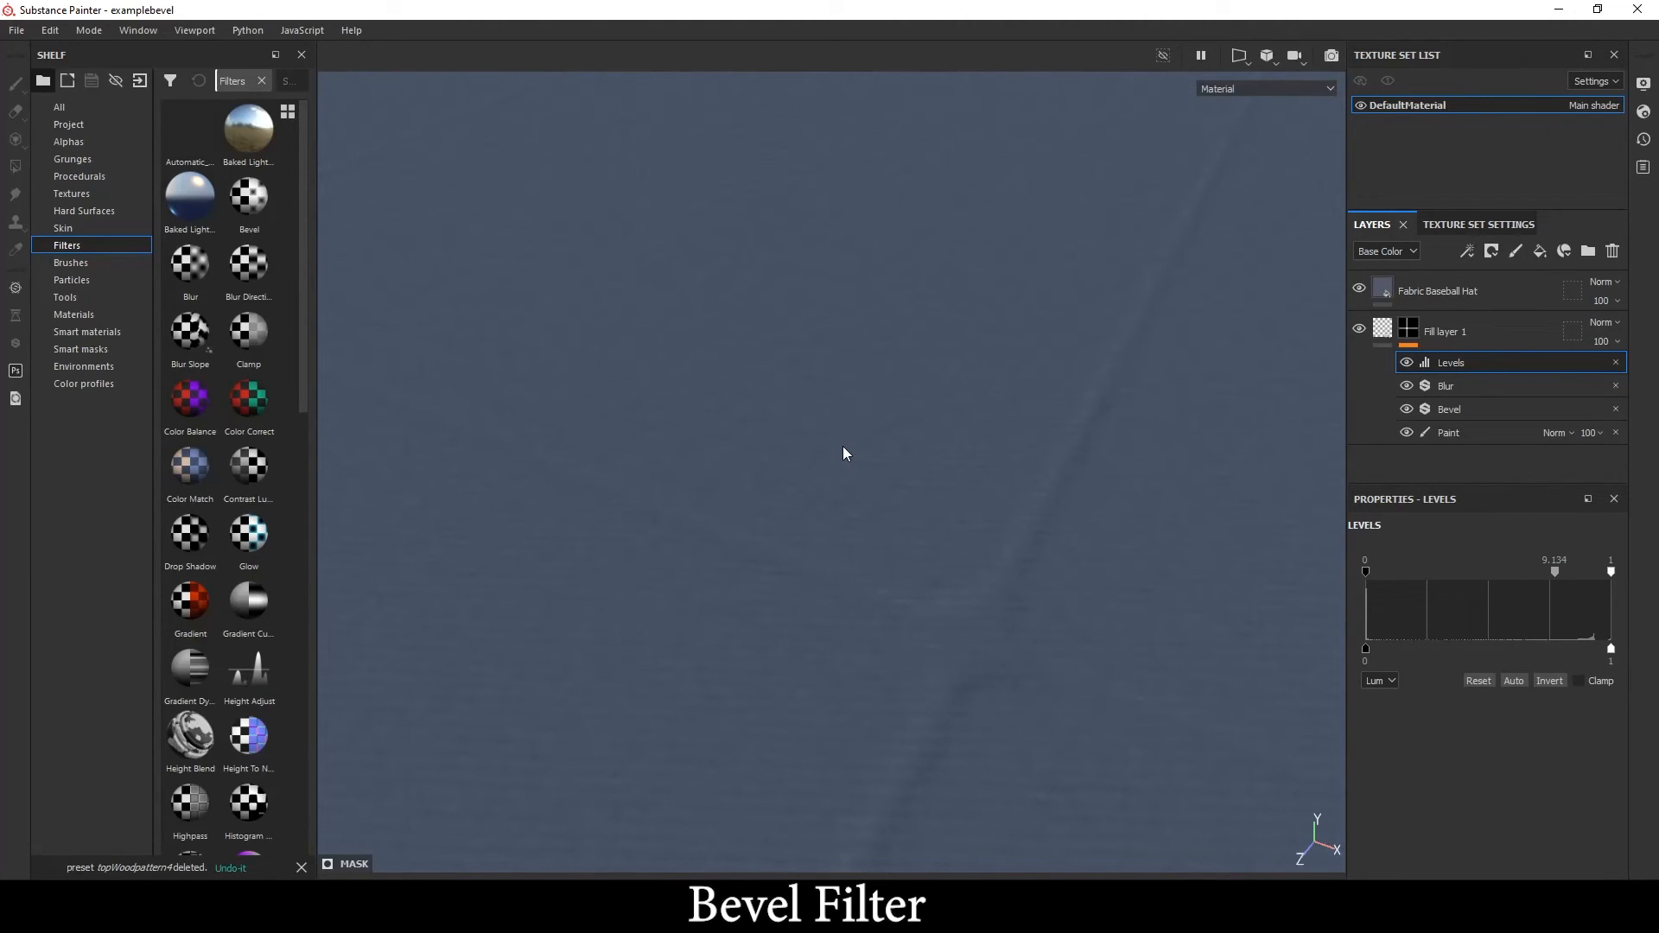
Add a Circles procedural fill to the mask and show Bevel with distance about 0.08
left_click(1448, 432)
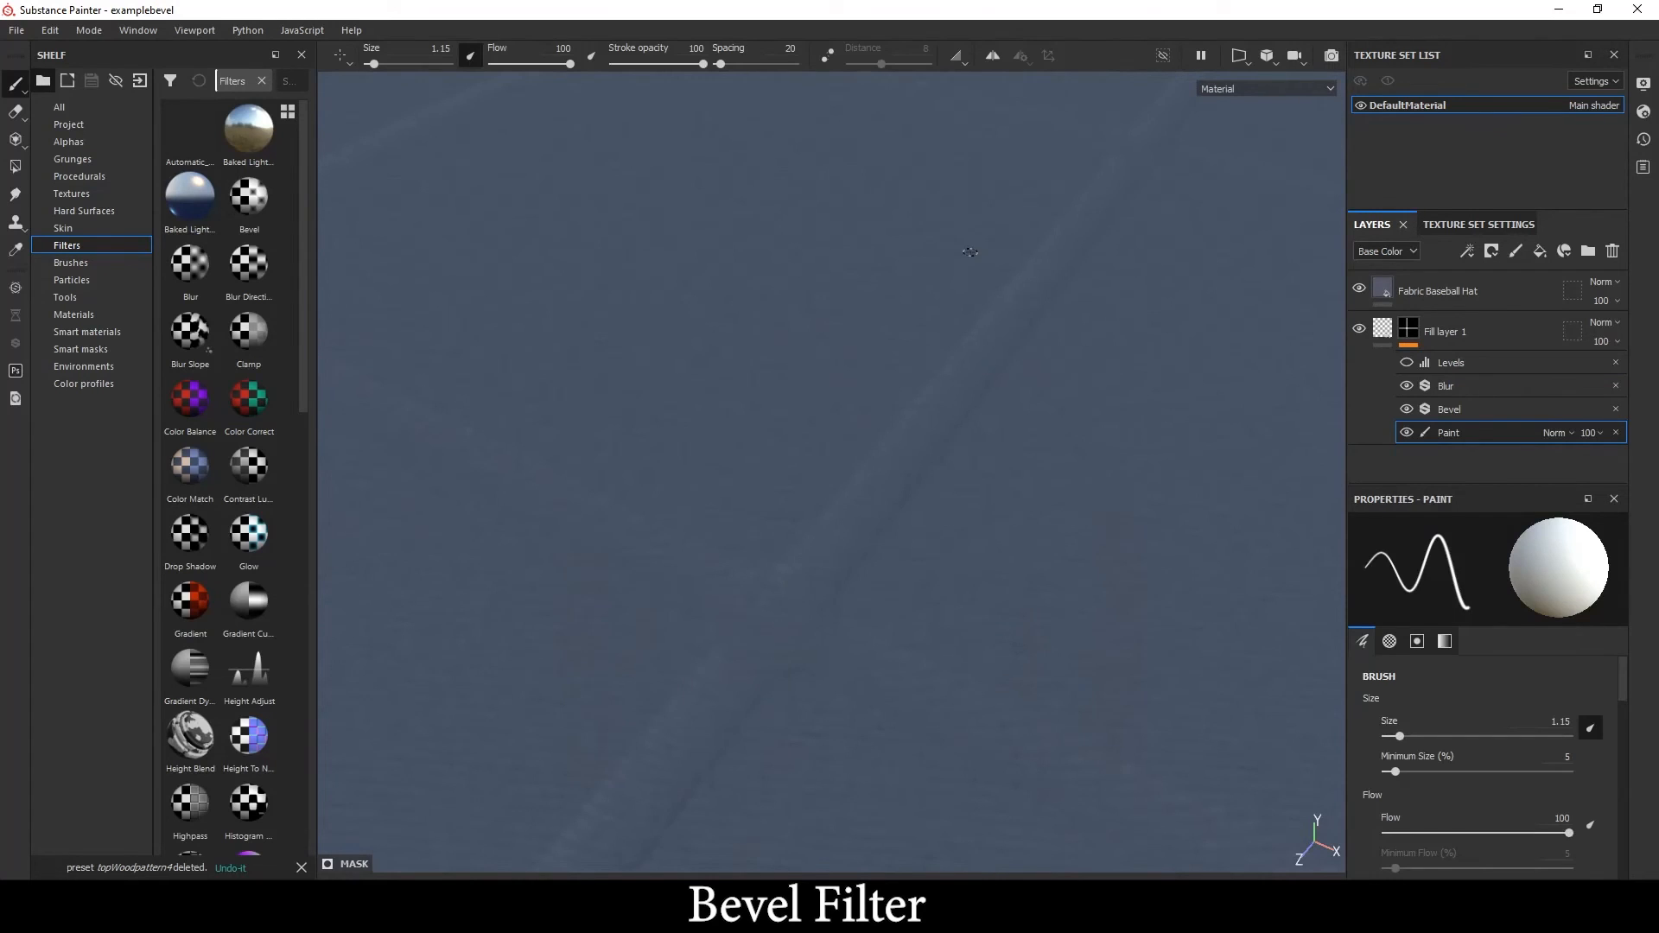
left_click(1468, 251)
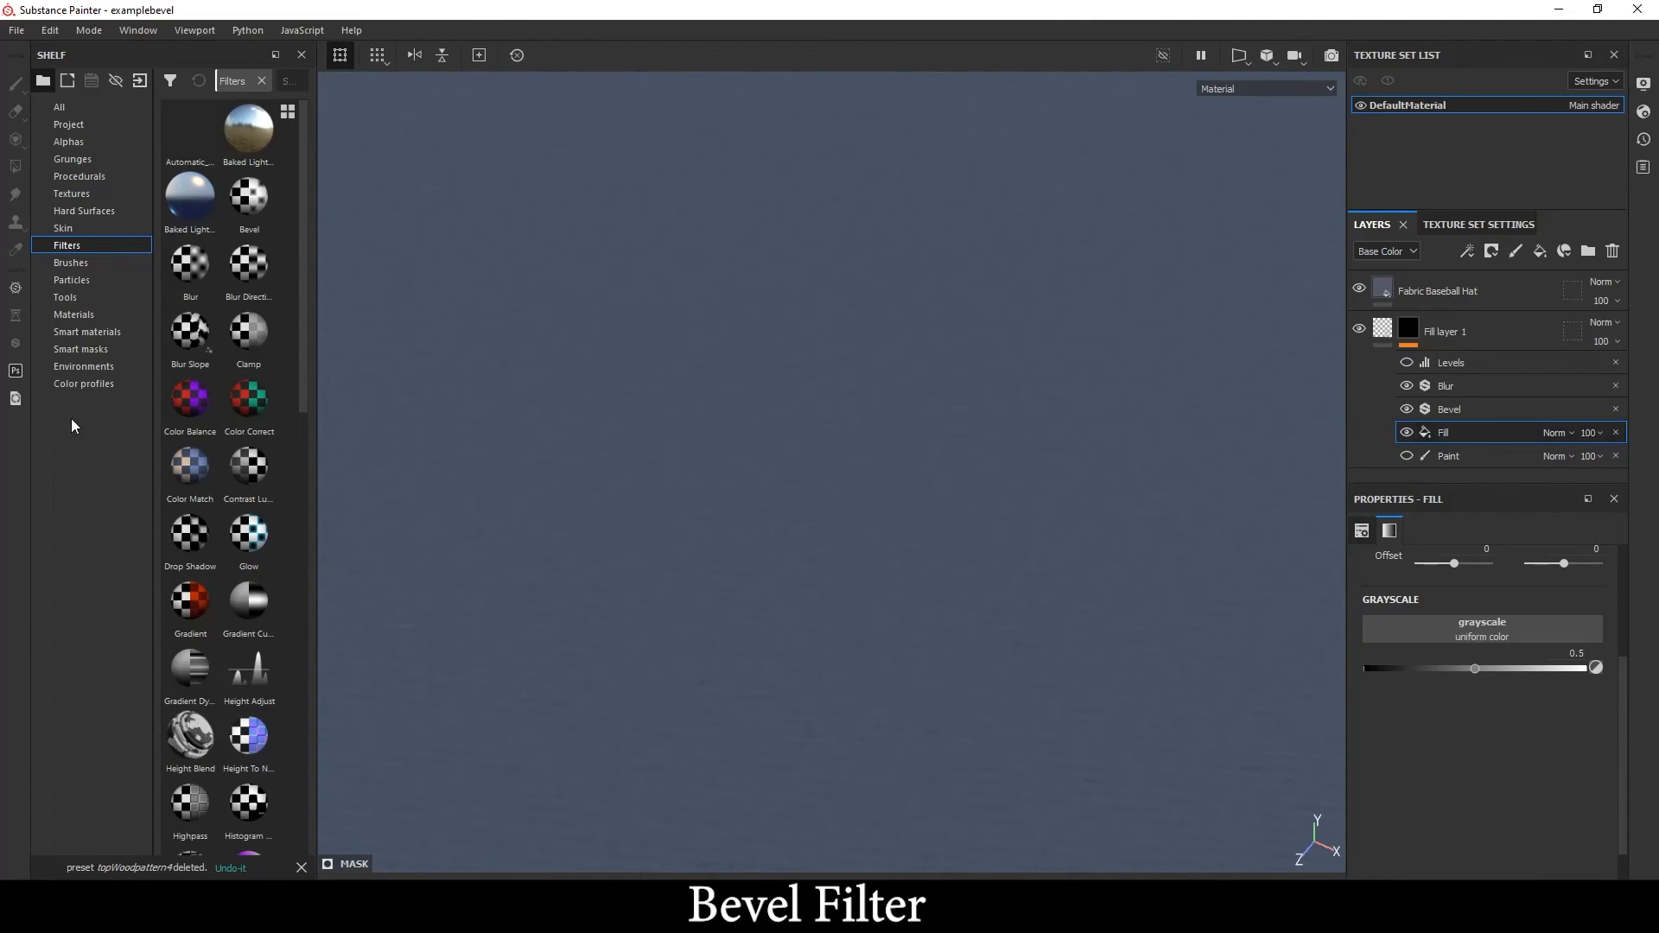
mouse_move(88, 187)
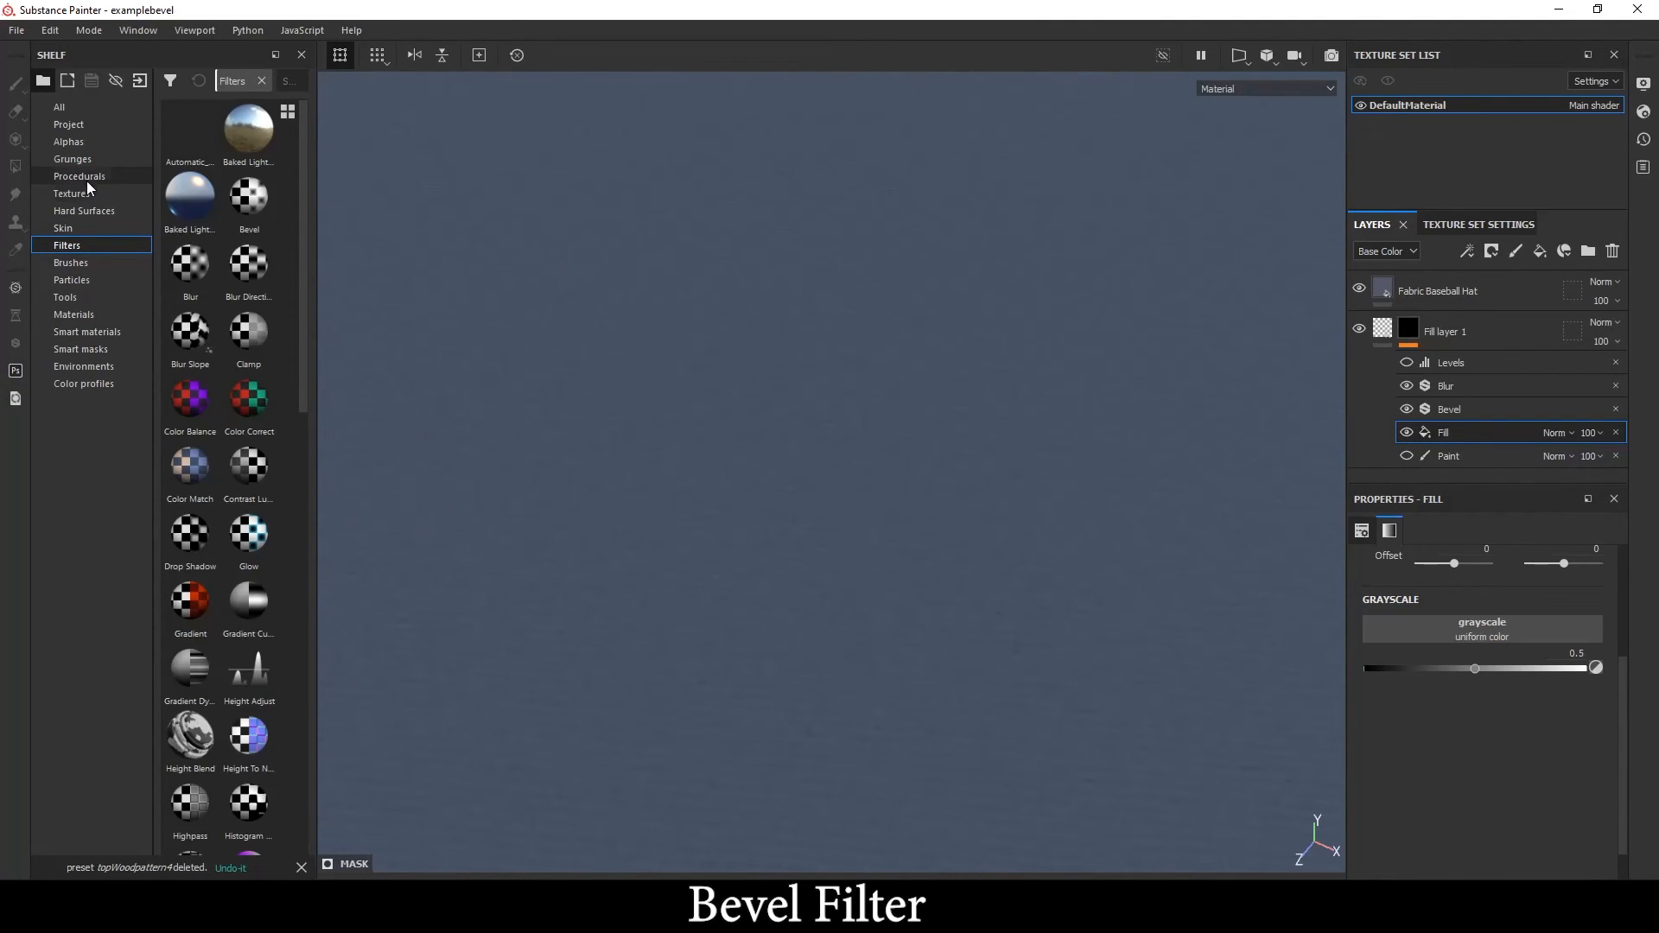
left_click(79, 176)
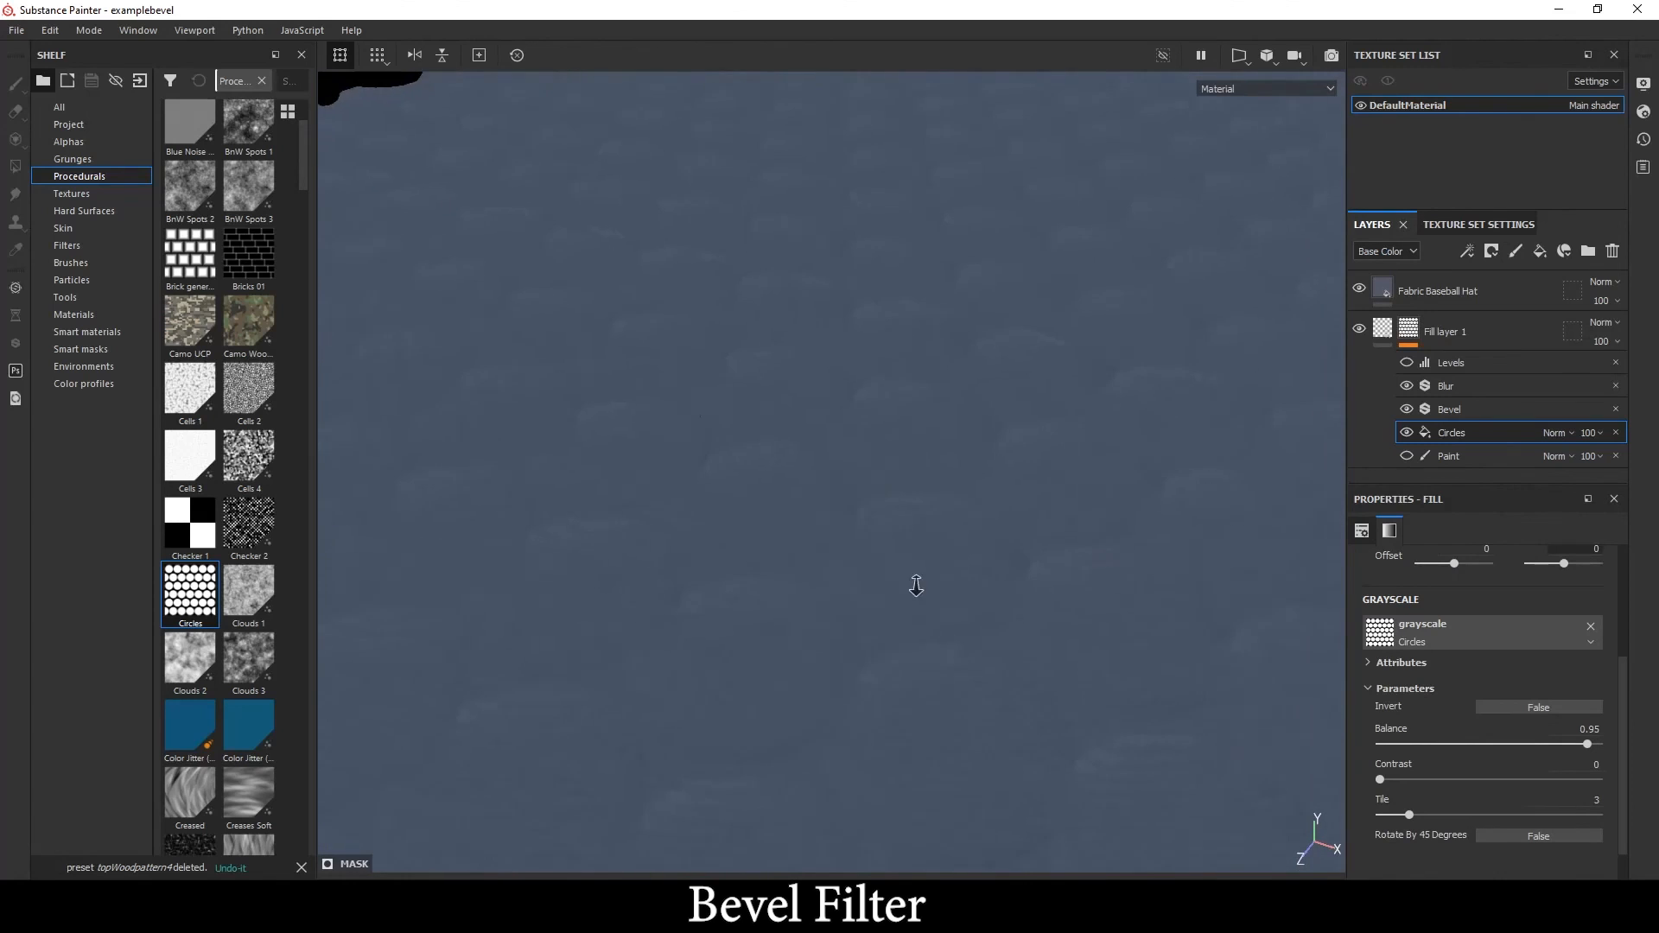
left_click(1449, 408)
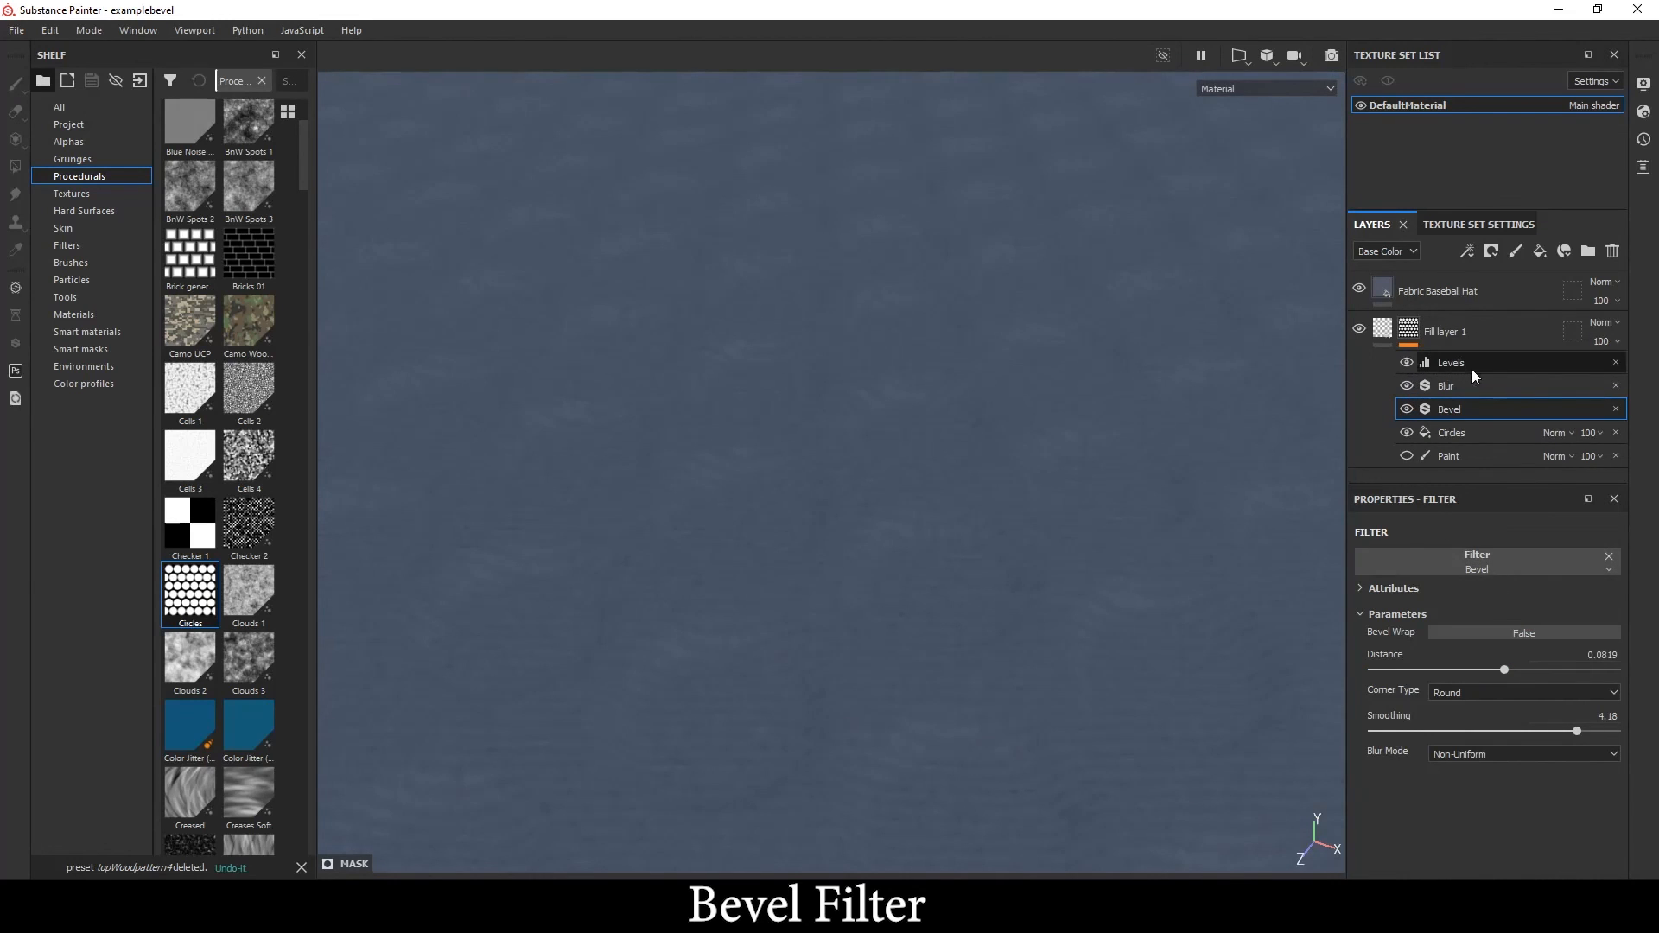
left_click(1450, 361)
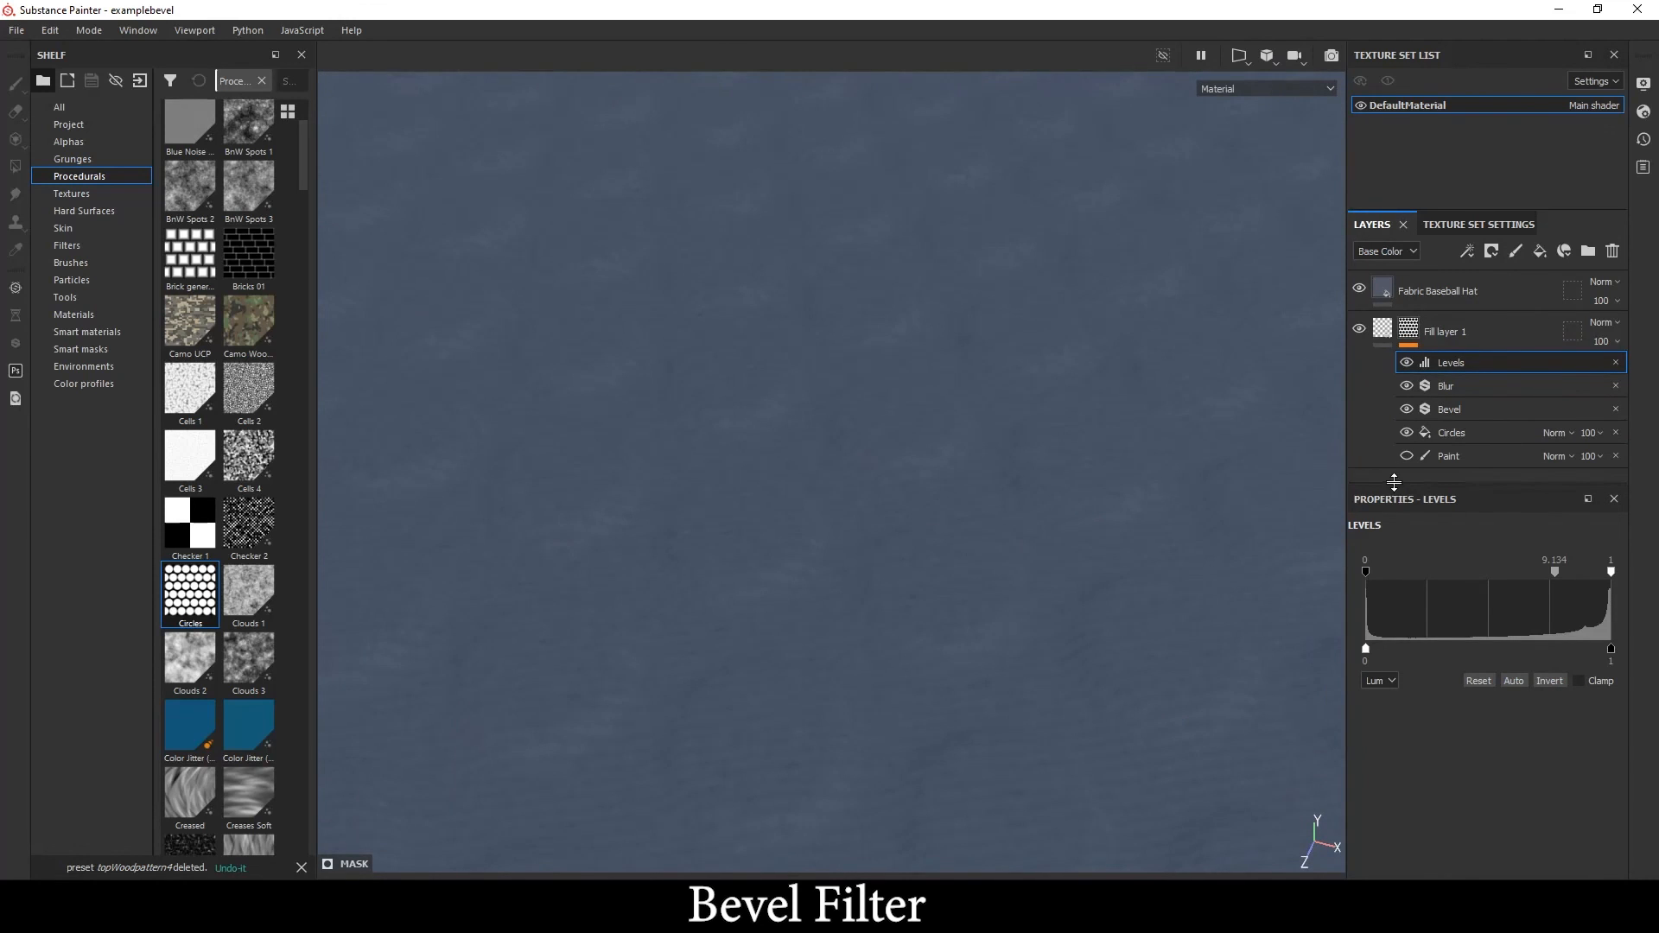
mouse_move(1014, 411)
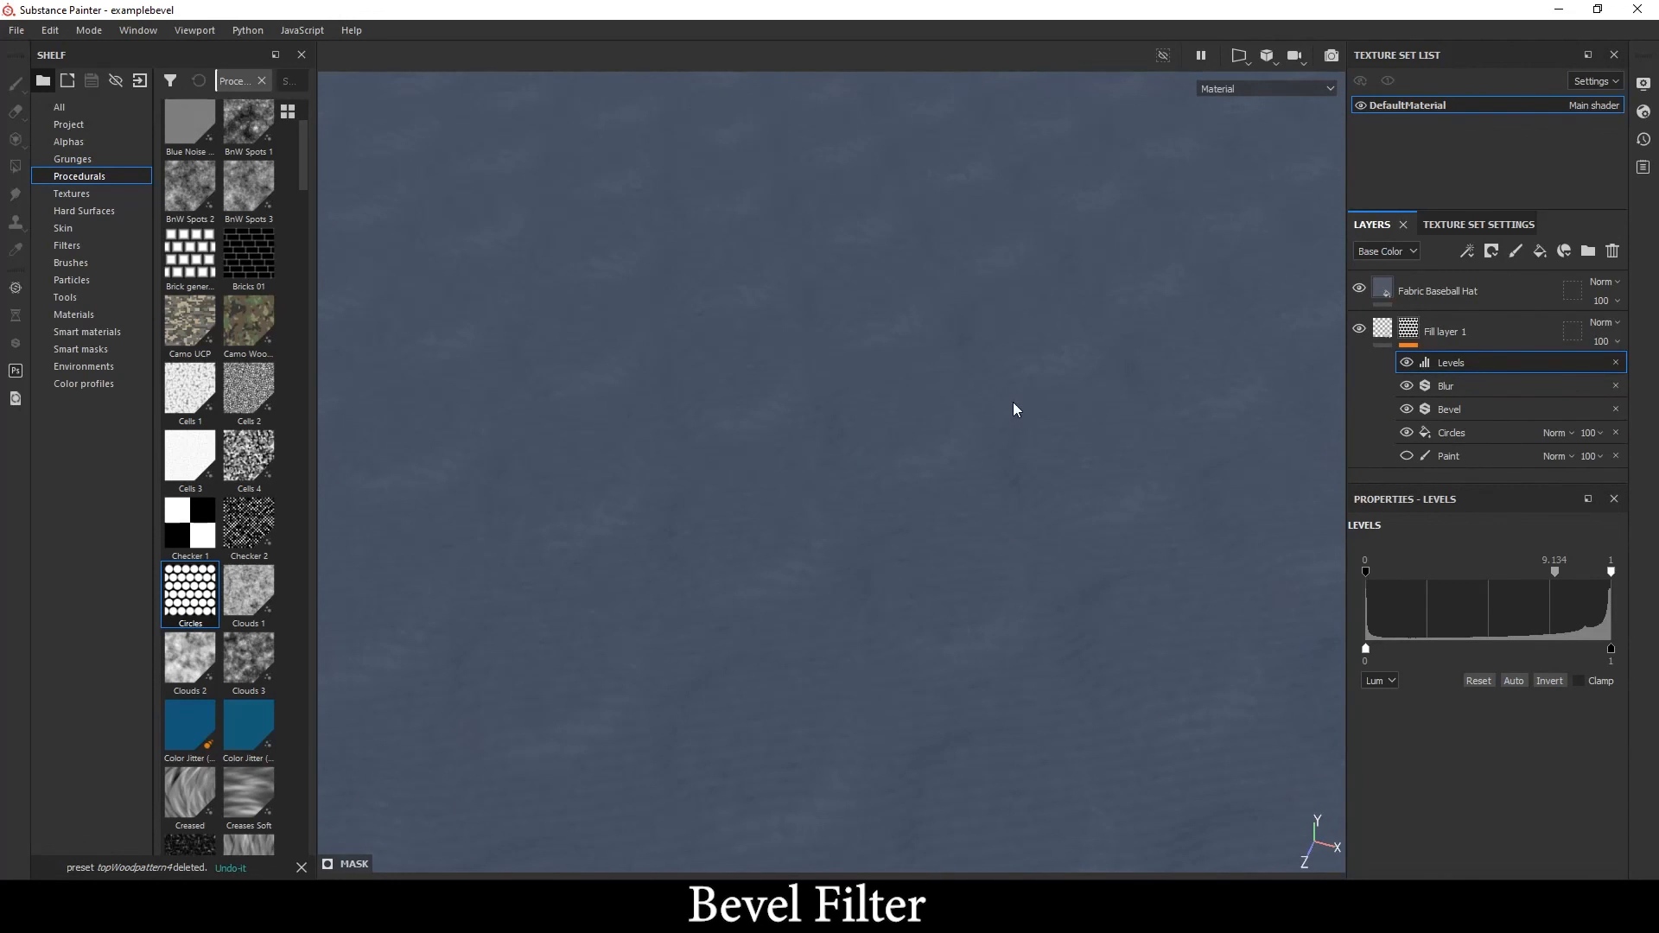